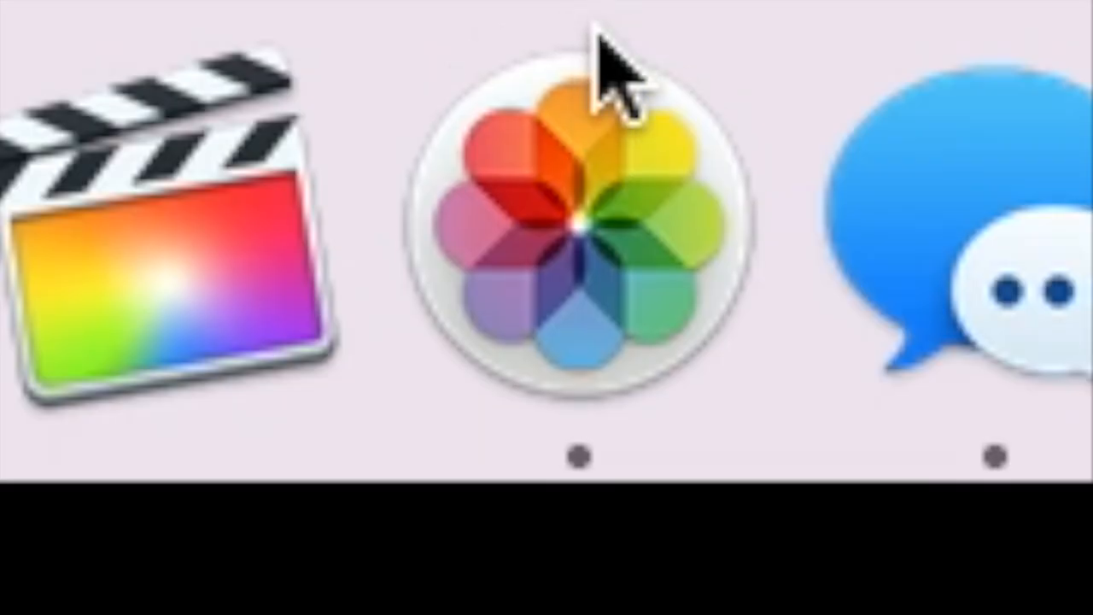
Step: Import all the new skit video clips into the Photos library
left_click(585, 231)
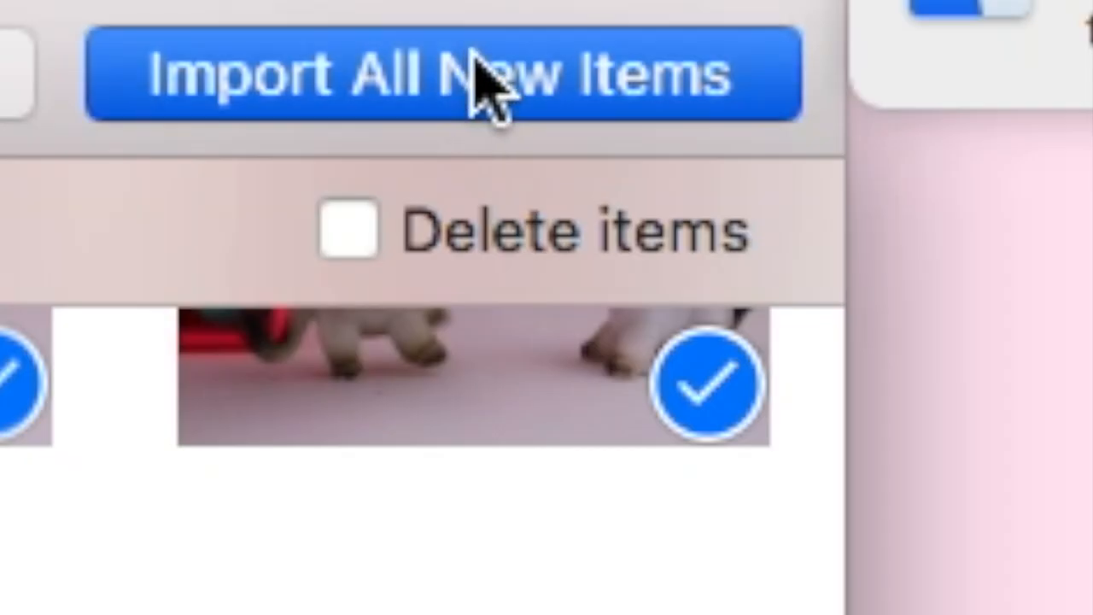
left_click(448, 72)
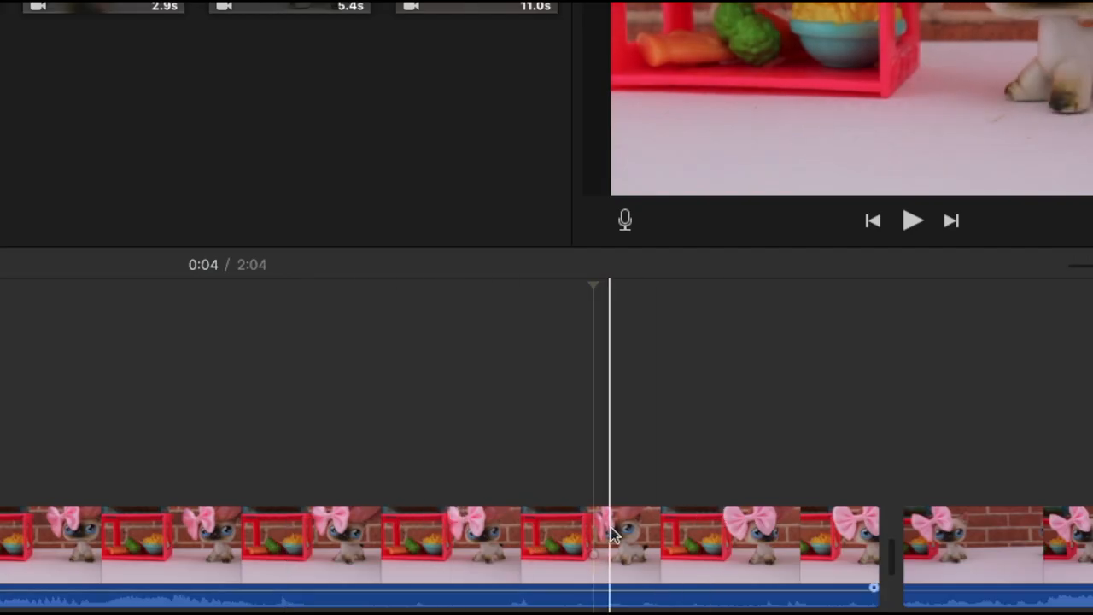
Step: Split the opening skit clip at the playhead, preview it, and adjust the short 1.0s piece
left_click(363, 542)
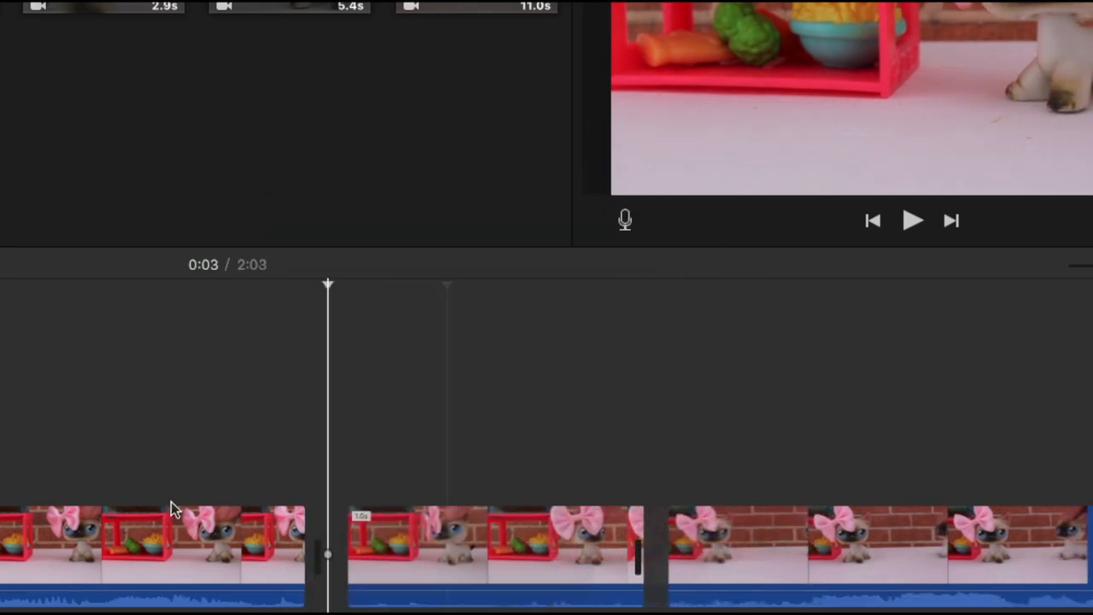
left_click(913, 220)
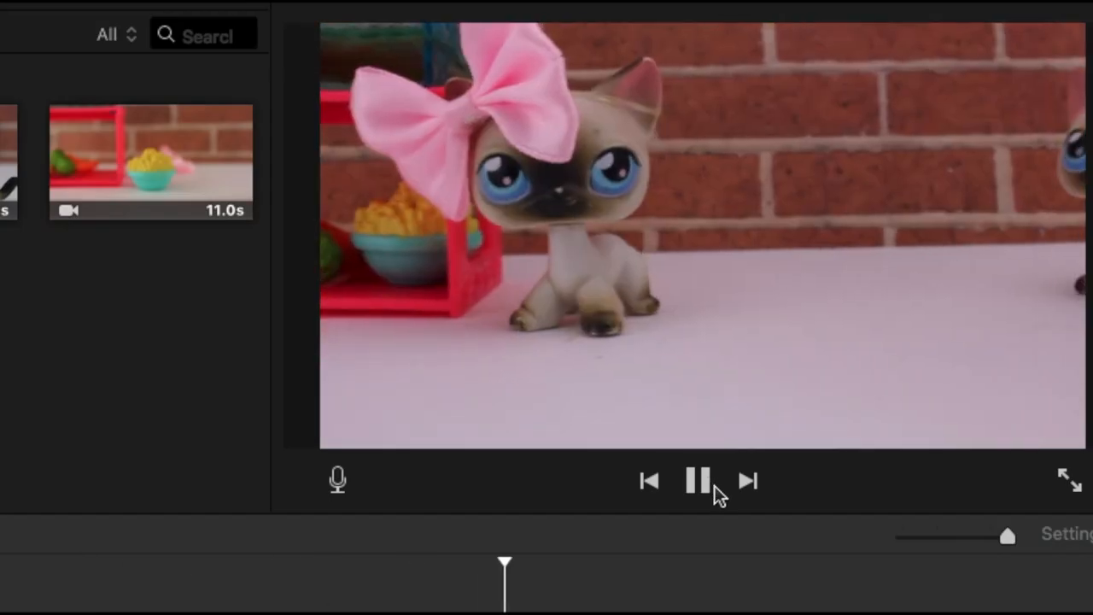
left_click(698, 480)
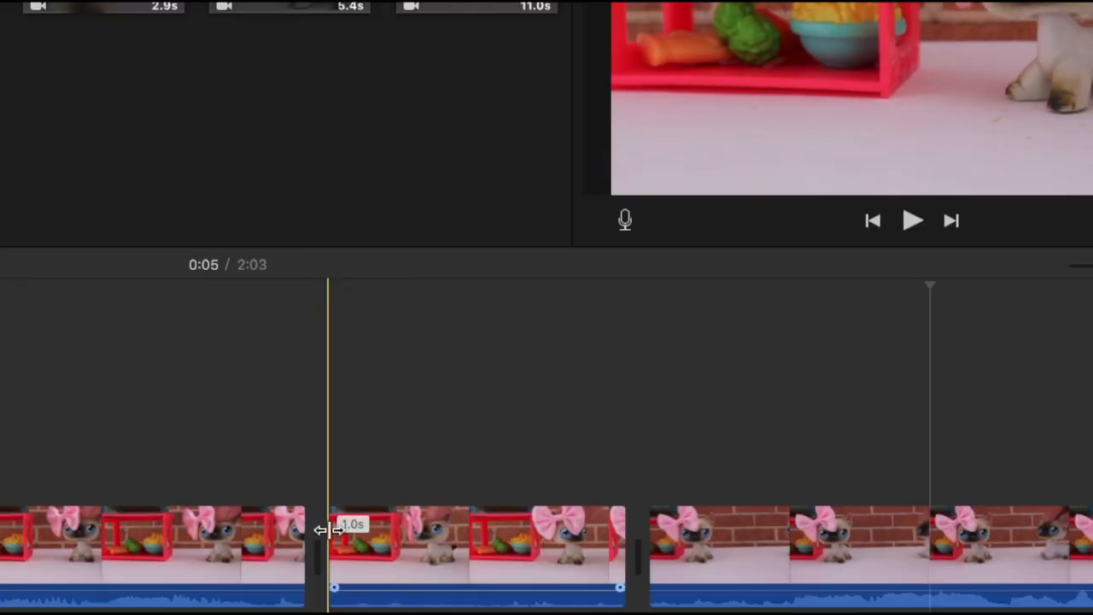
left_click(472, 23)
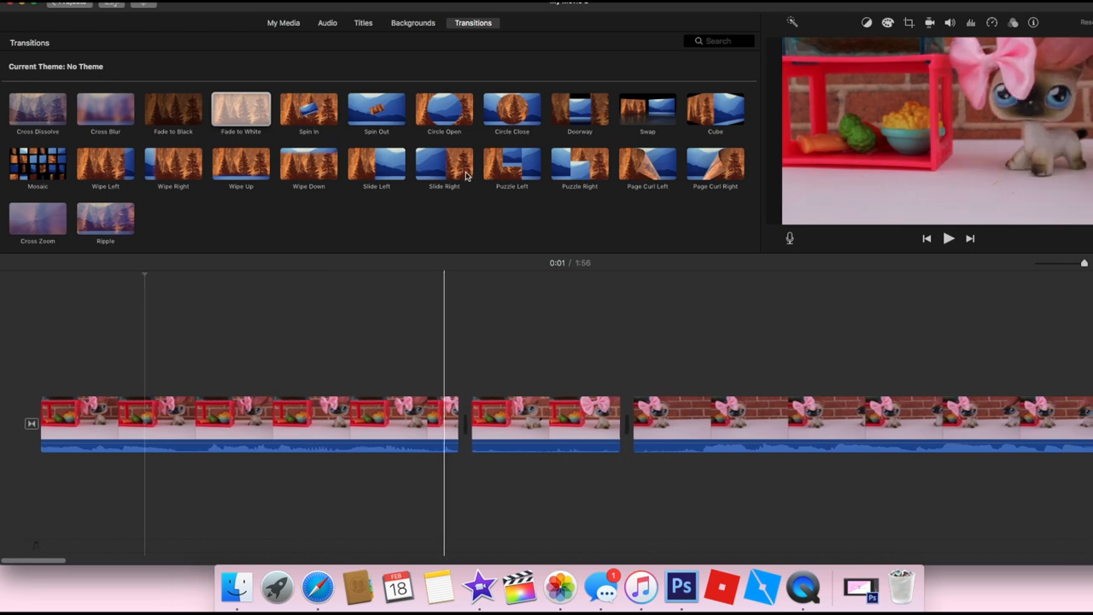
Step: Add the Red background clip at the start of the timeline
left_click(412, 22)
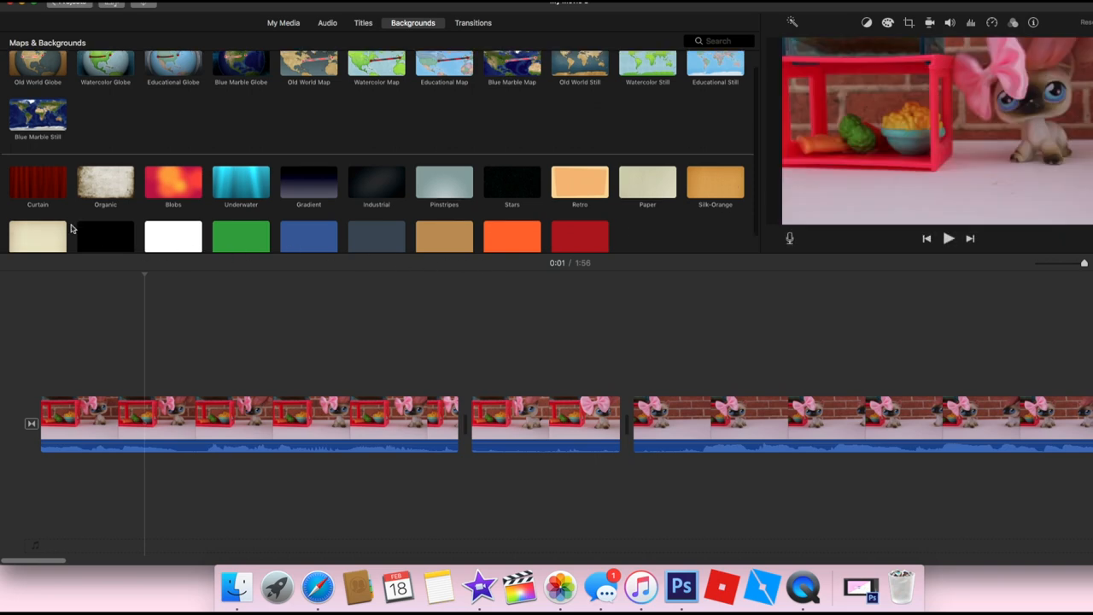
scroll("down", 3)
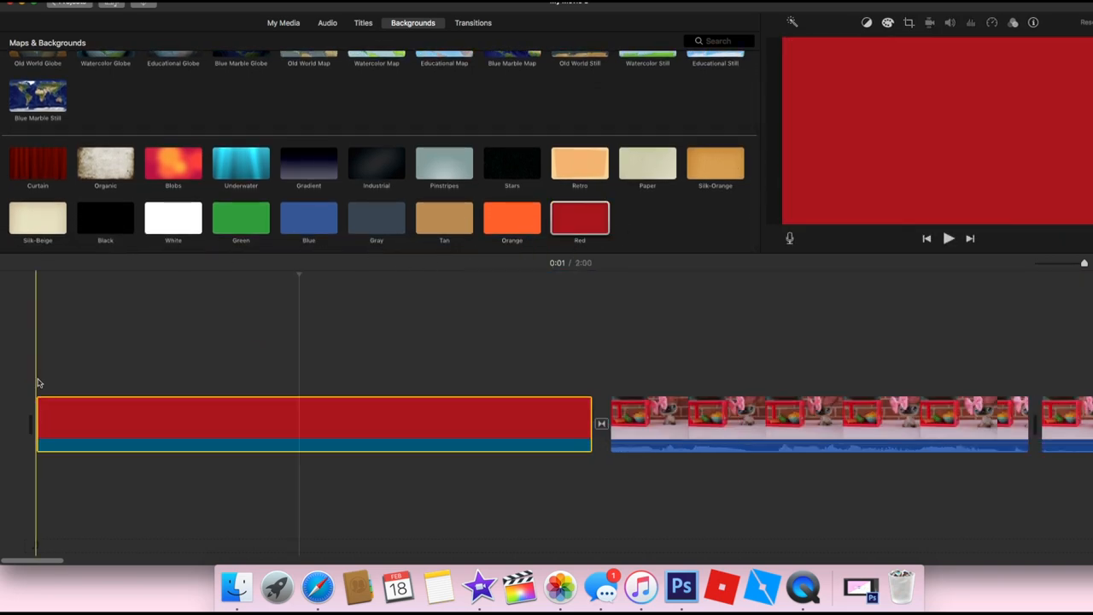
left_click(362, 23)
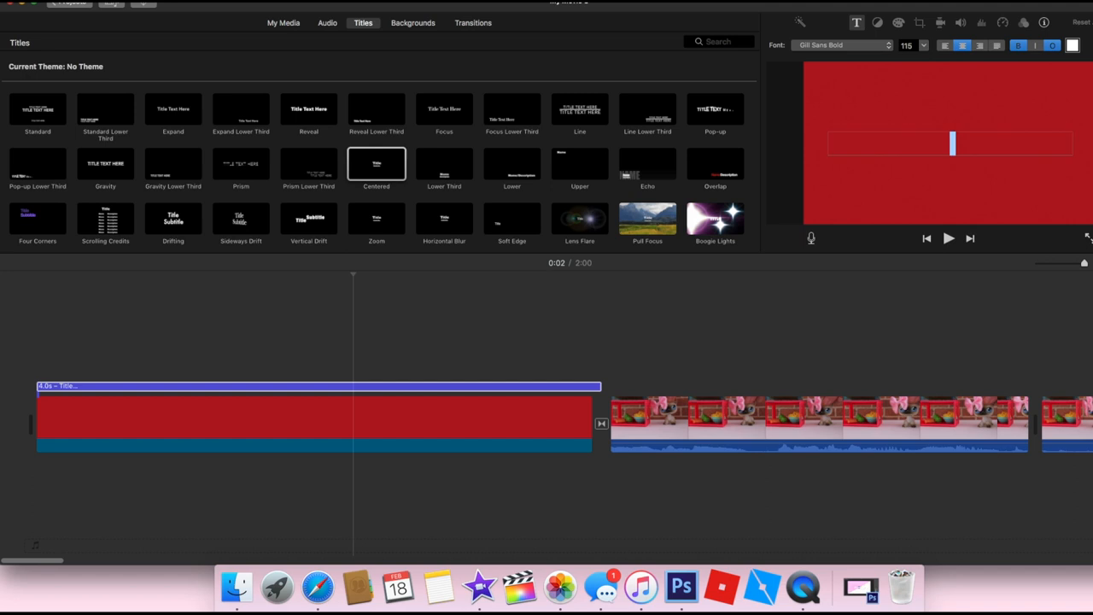
Step: Type the title text 'LPS Skit: The Popcorn Thief' over the red opening clip
type("LPS:")
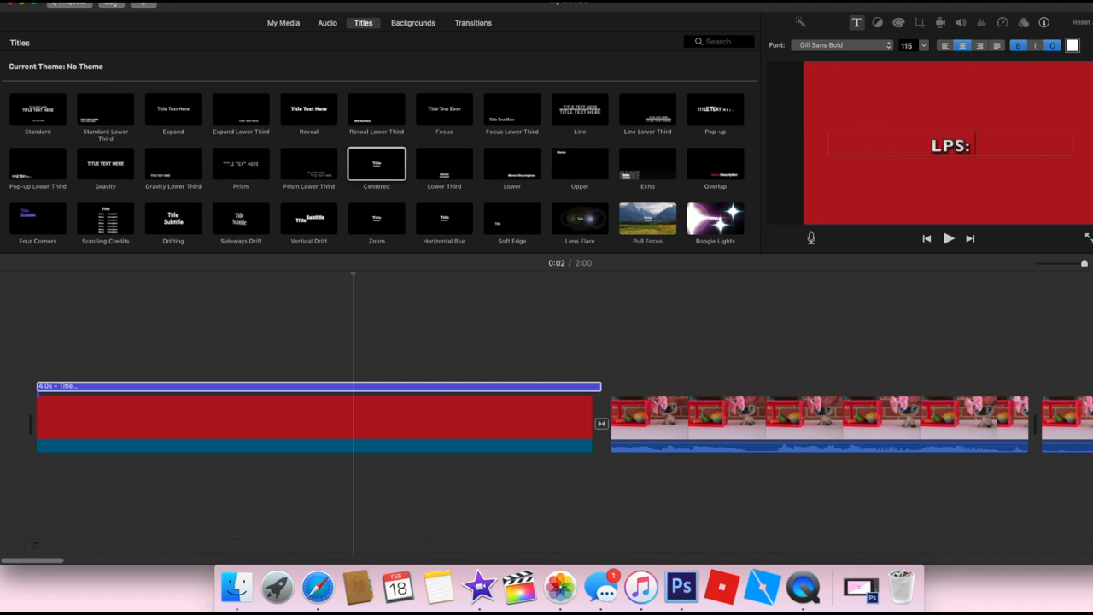
type("P")
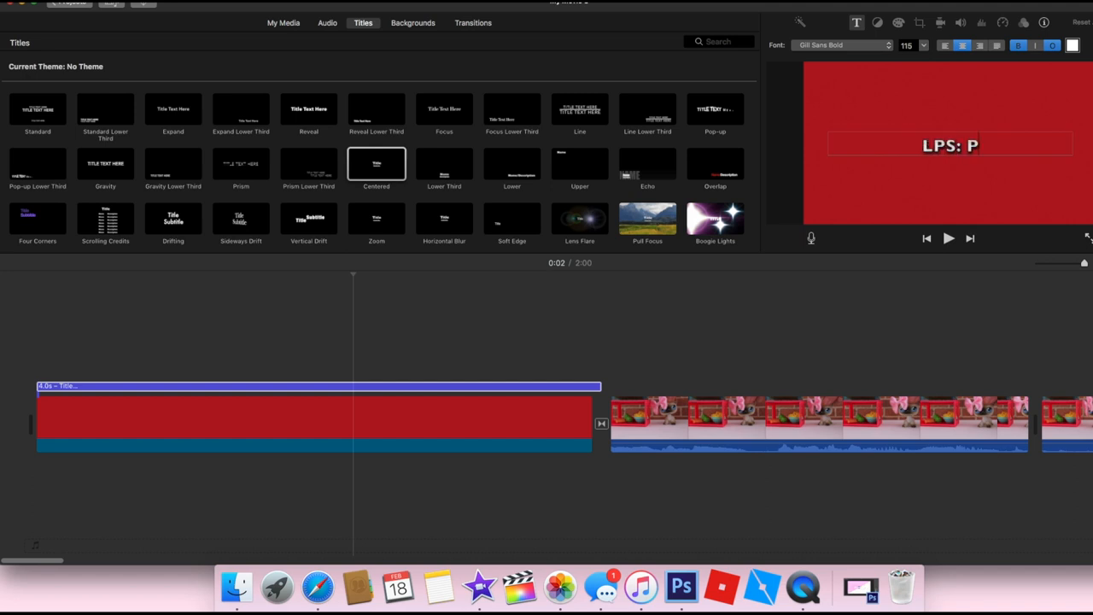
key("backspace")
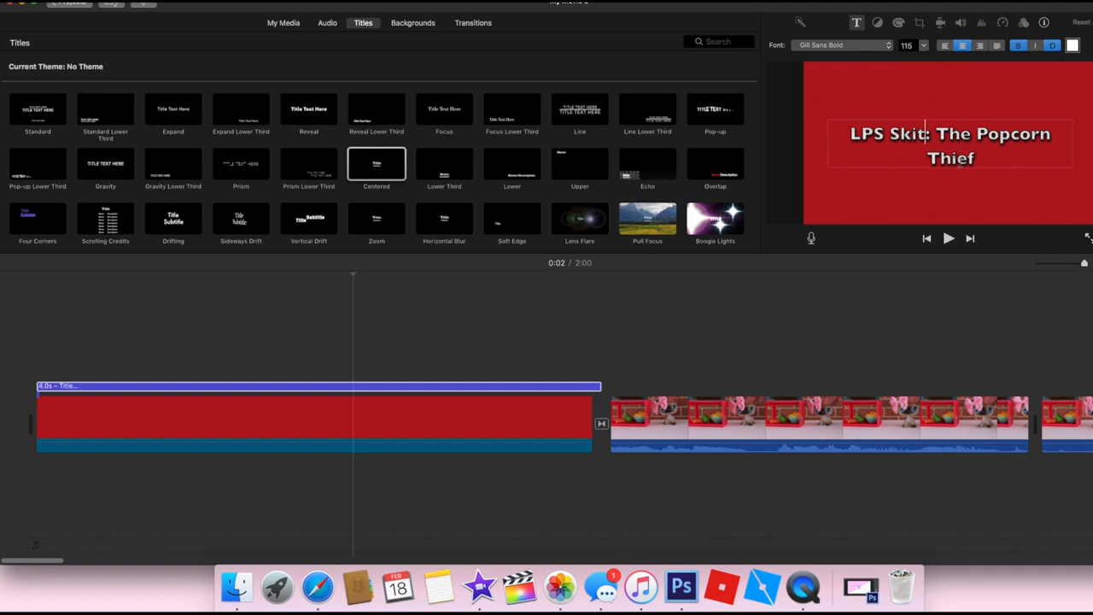
Step: Set the title text to bold Baskerville
left_click(948, 145)
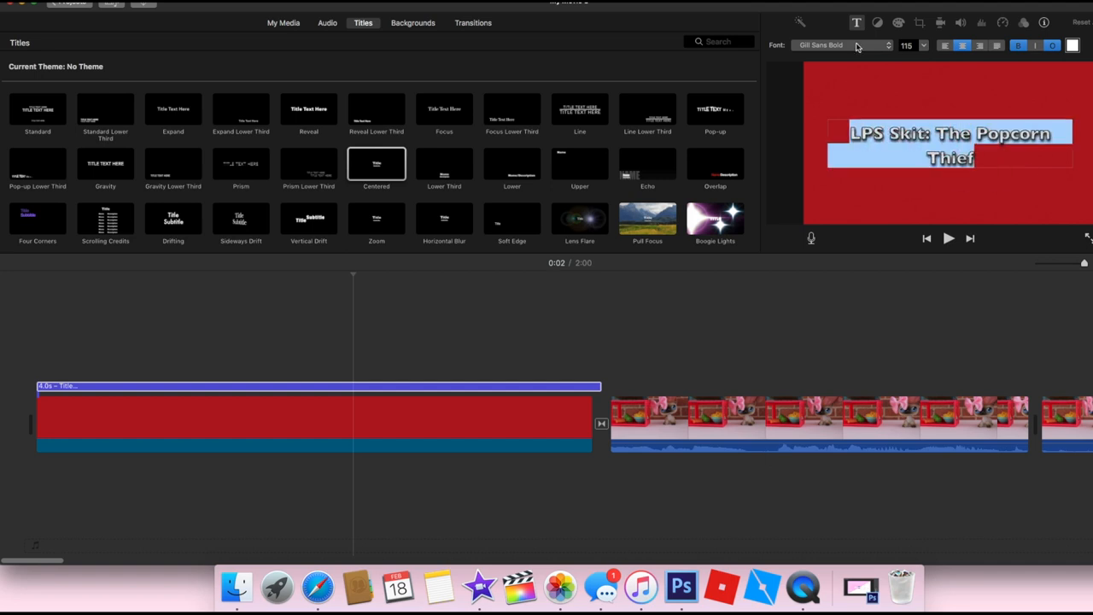
left_click(841, 45)
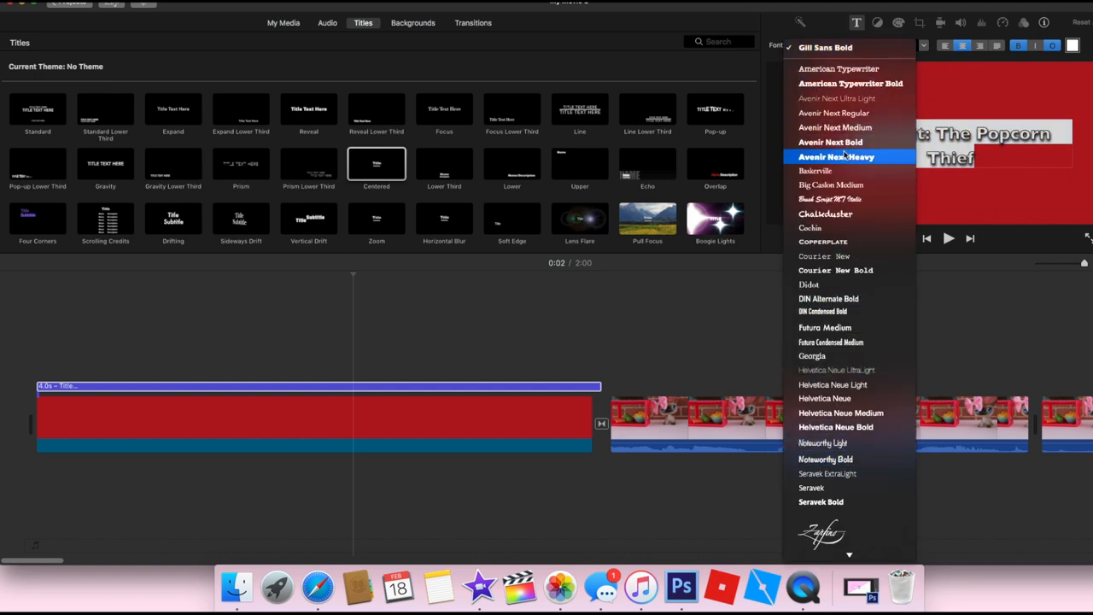
mouse_move(814, 170)
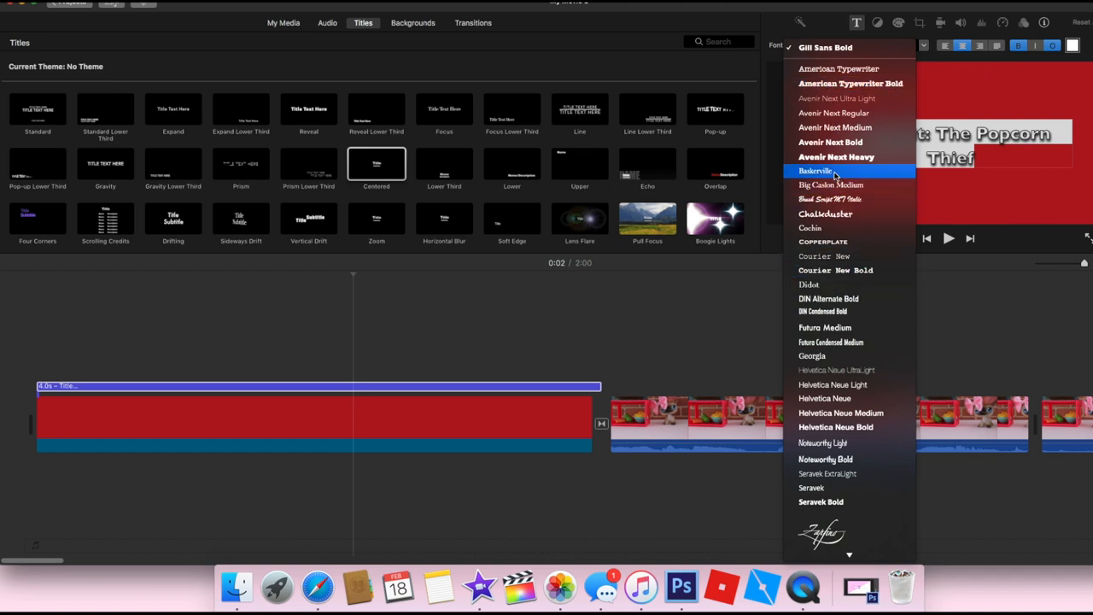
left_click(815, 171)
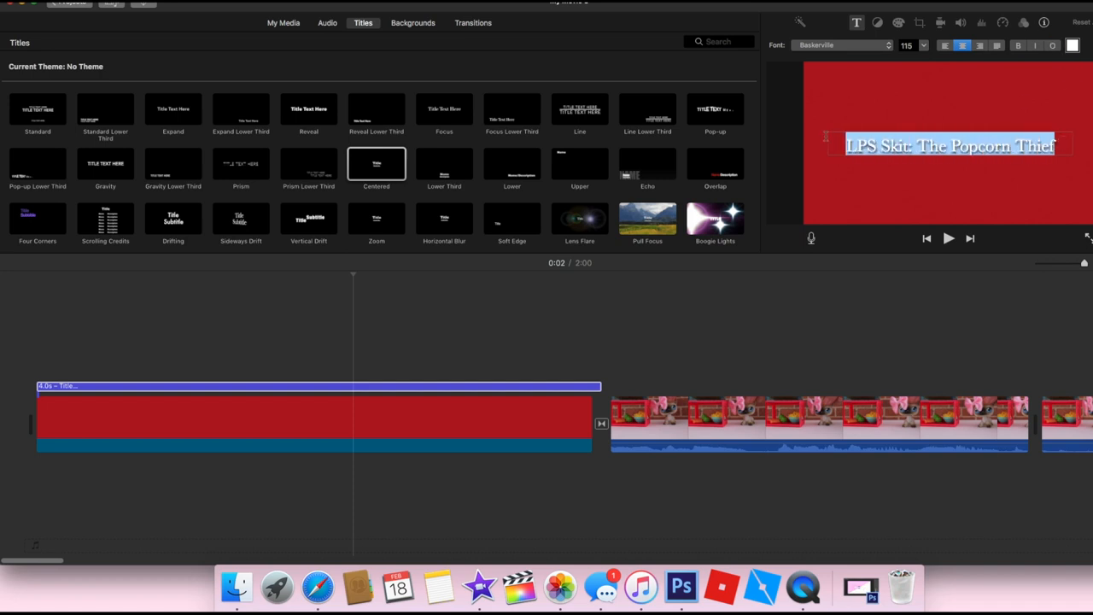
left_click(1017, 45)
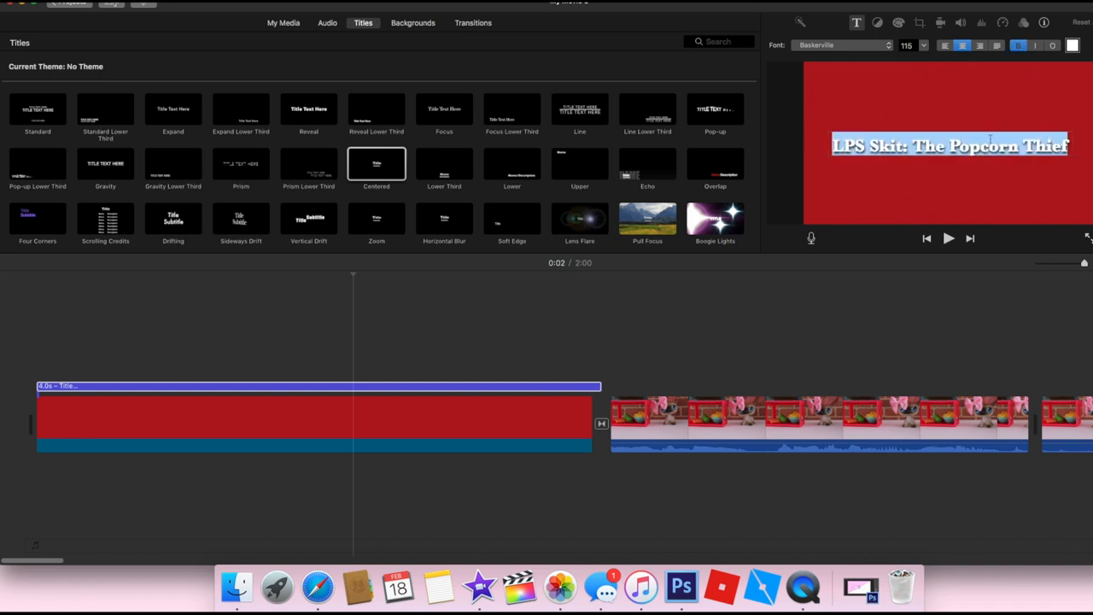
left_click(1017, 45)
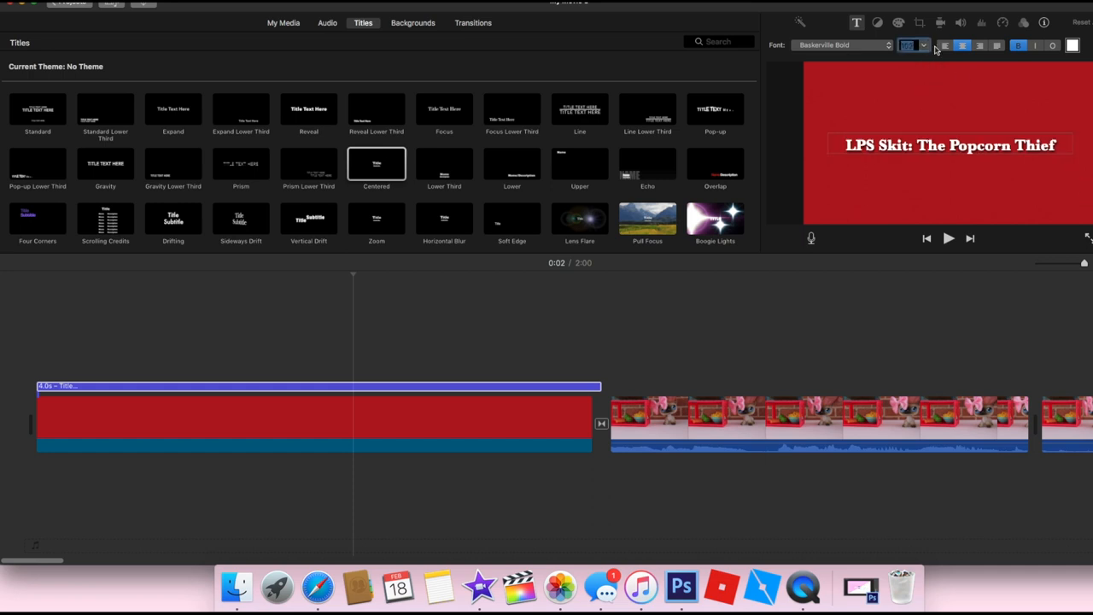
Step: Enlarge the title's font size and bring up the audio library
left_click(923, 45)
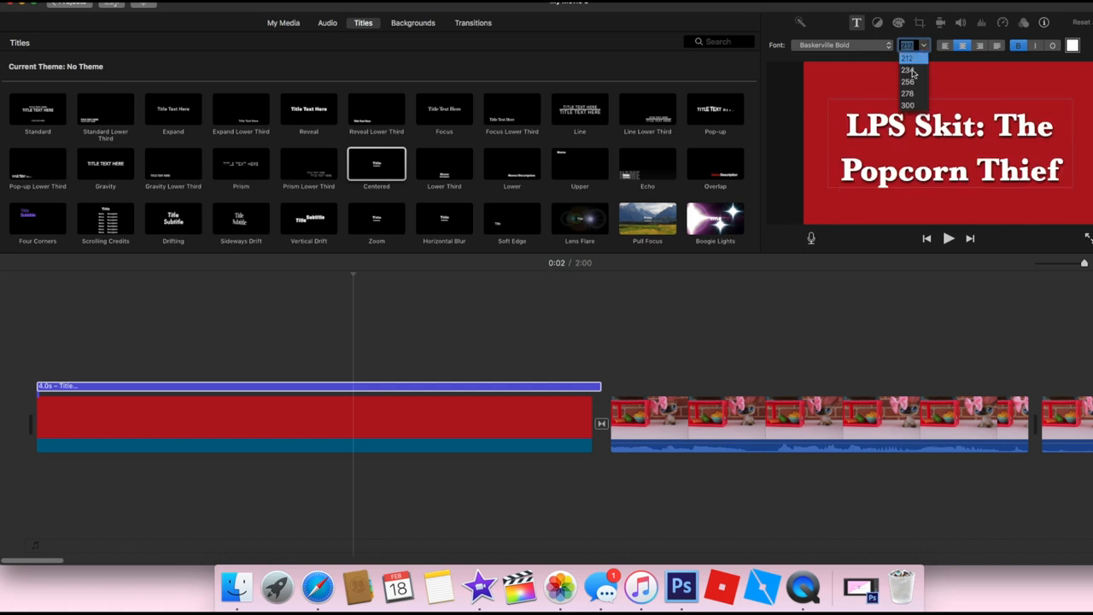
left_click(906, 70)
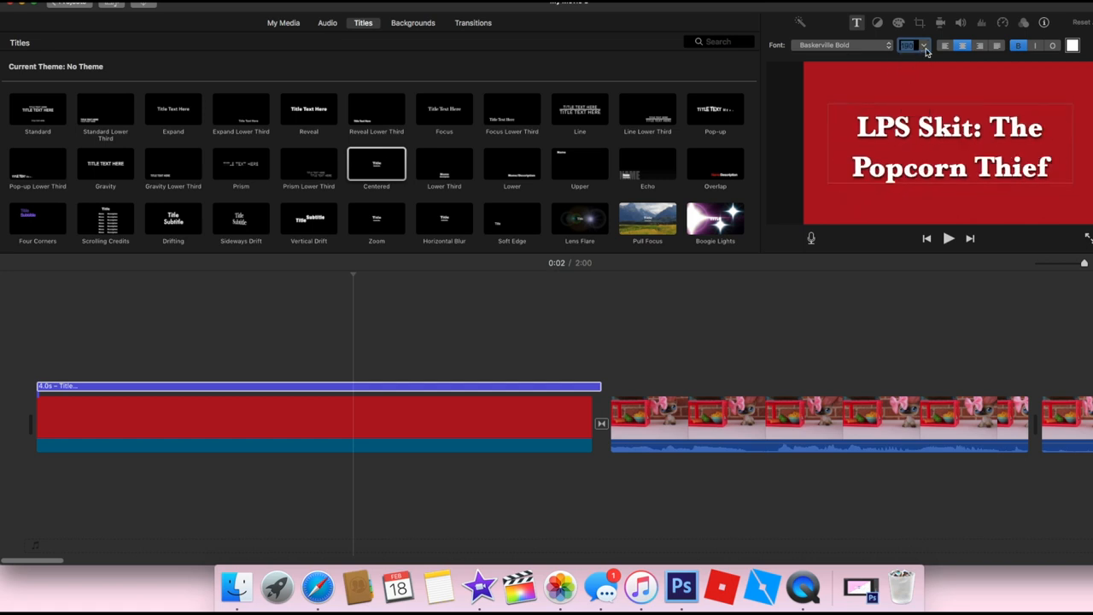
left_click(923, 45)
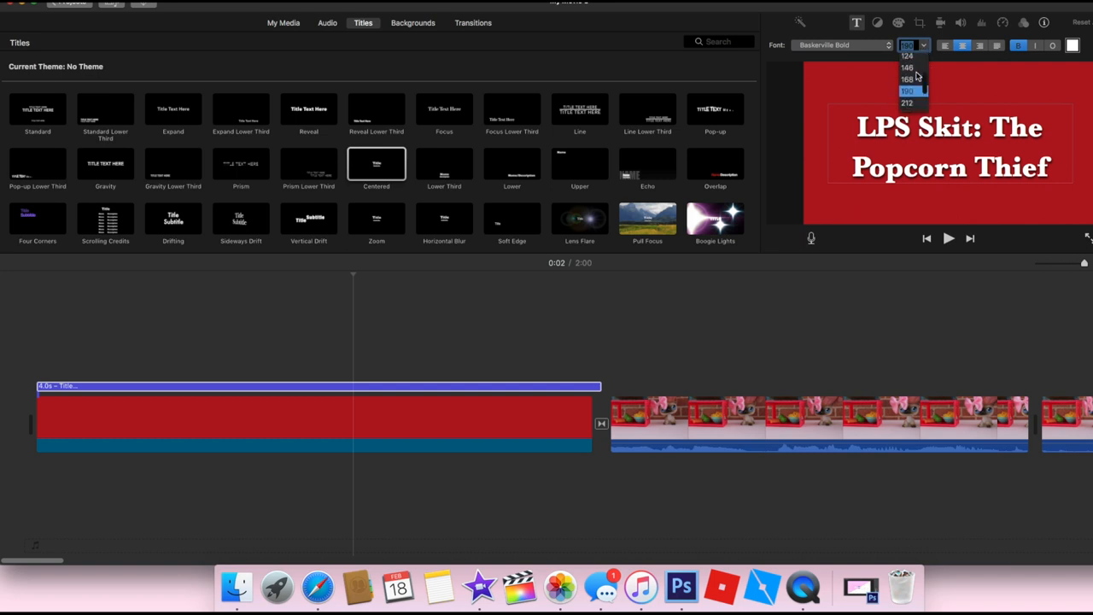
left_click(906, 79)
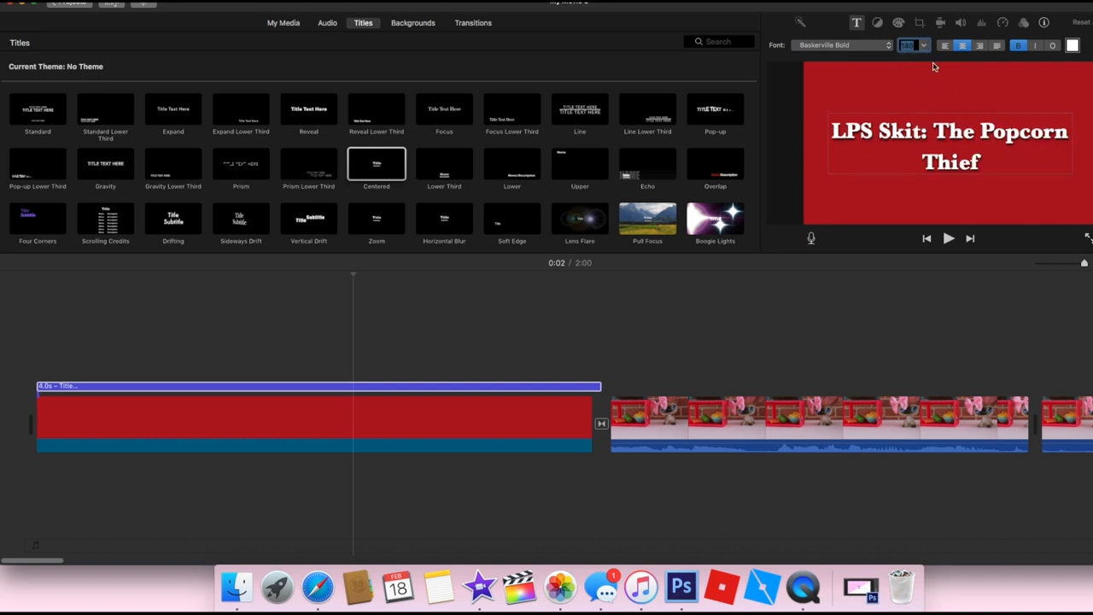
left_click(327, 22)
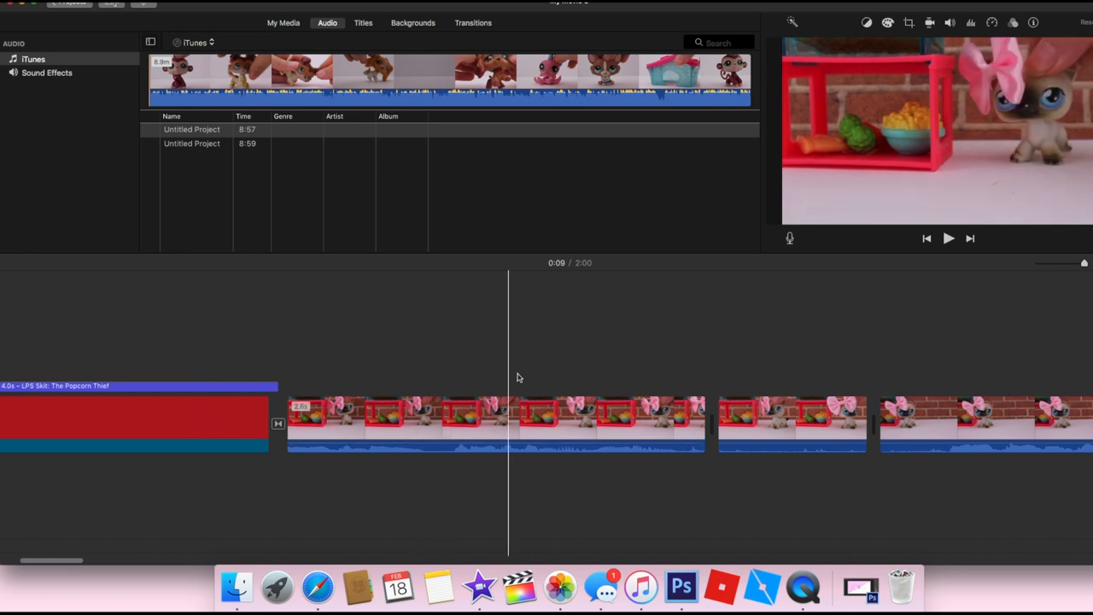
Step: Select the first shelf clip and preview clip filters such as Blue on it
left_click(495, 423)
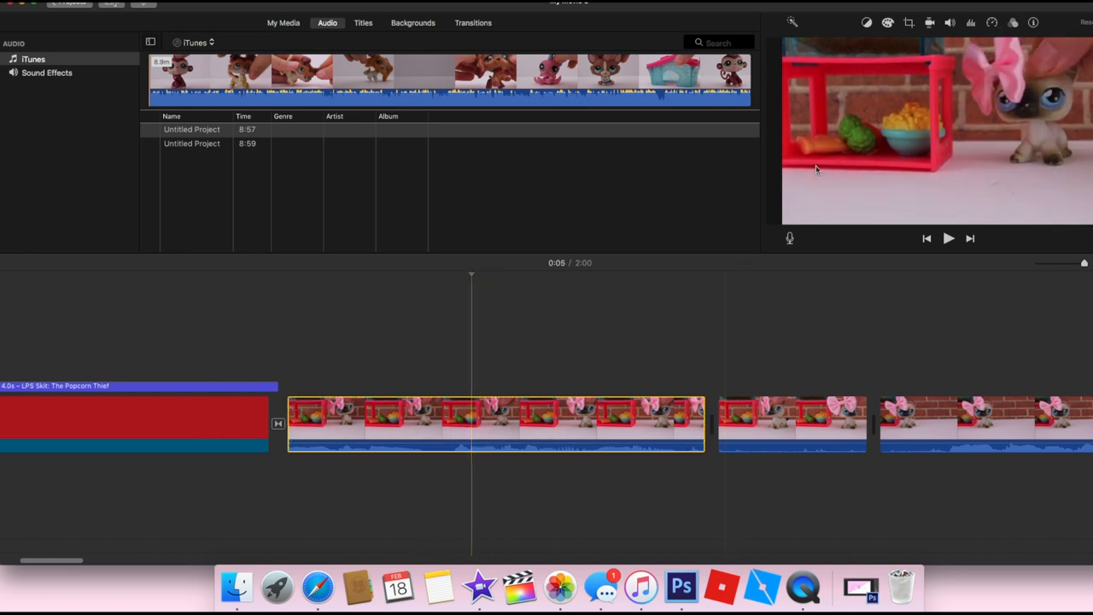
mouse_move(980, 32)
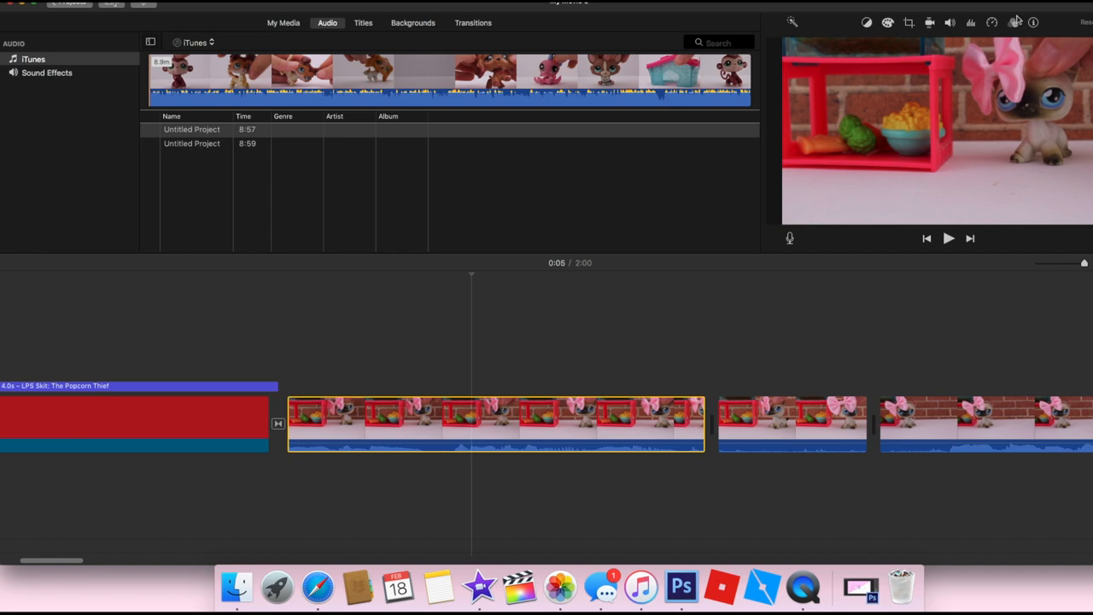
left_click(1013, 22)
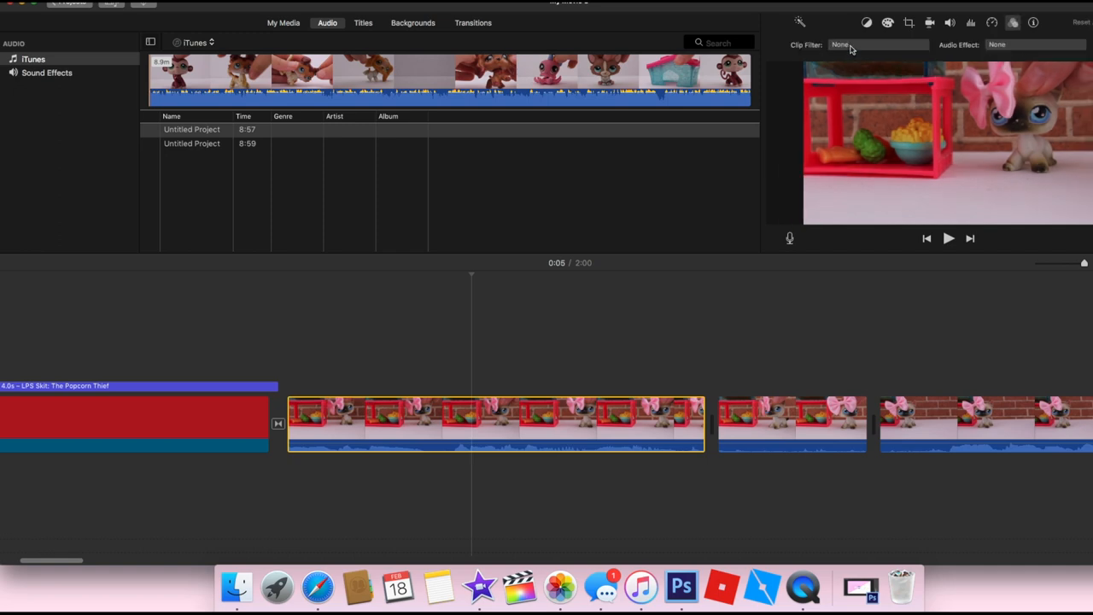
left_click(877, 45)
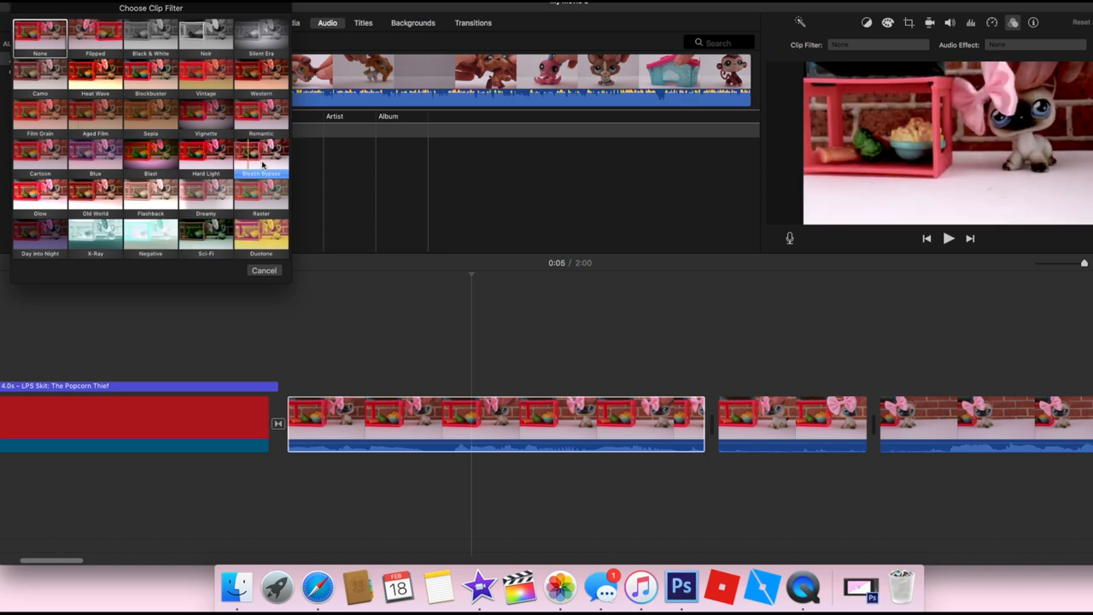
left_click(94, 158)
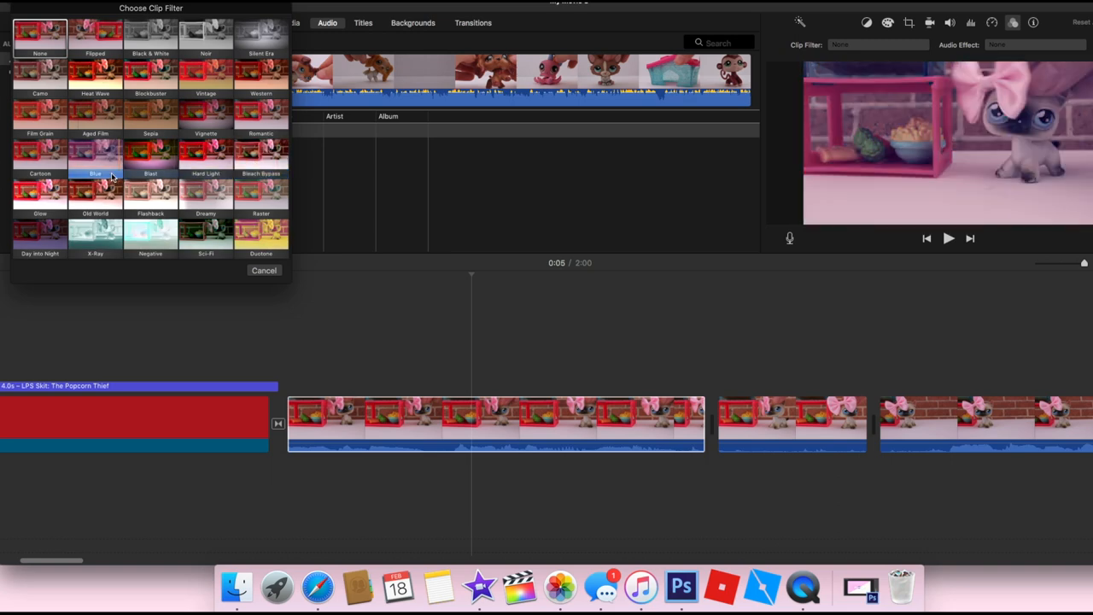
left_click(150, 158)
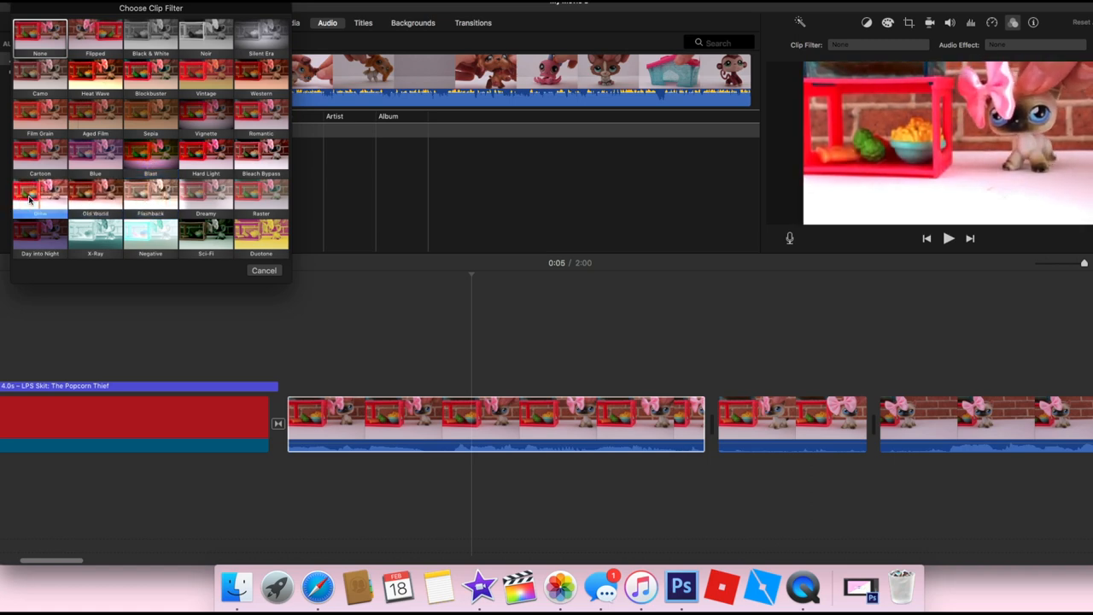
left_click(263, 270)
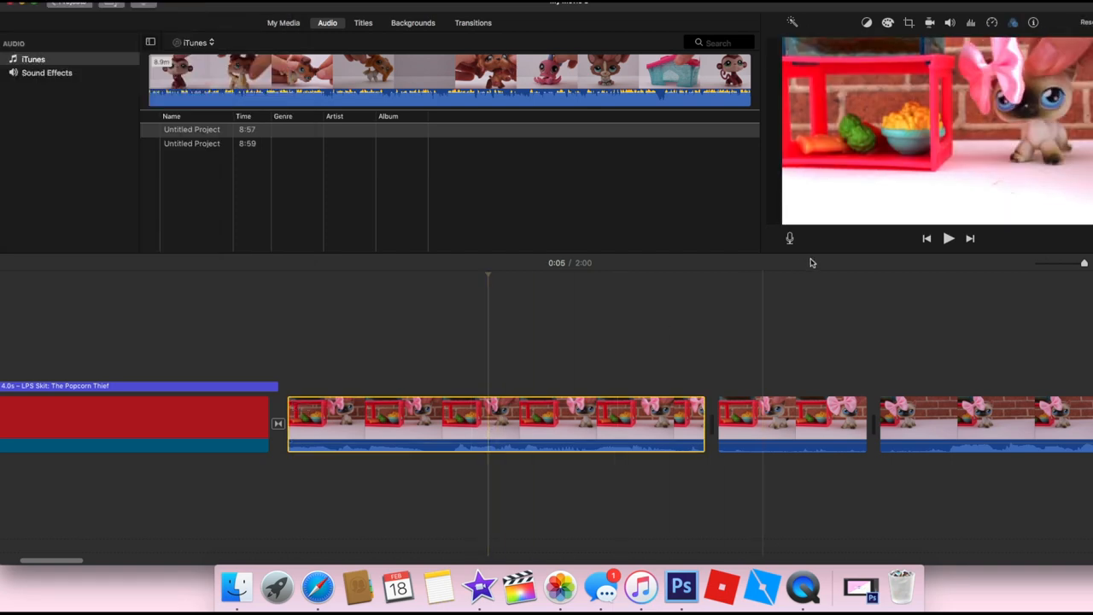
Step: Set the shelf clip's volume to about 132%
left_click(950, 22)
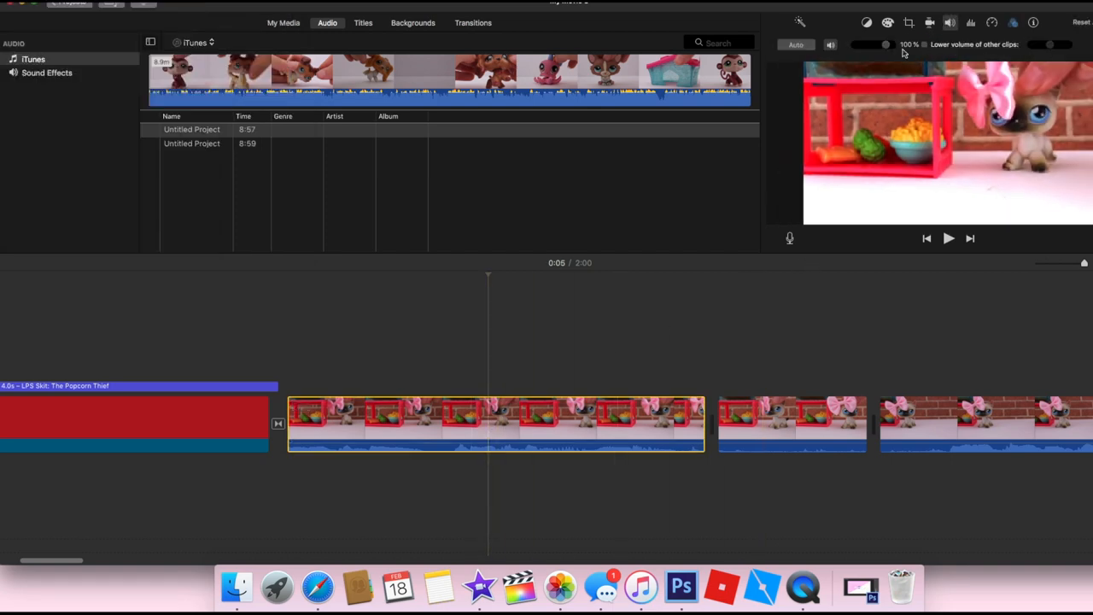
left_click_drag(888, 45, 854, 44)
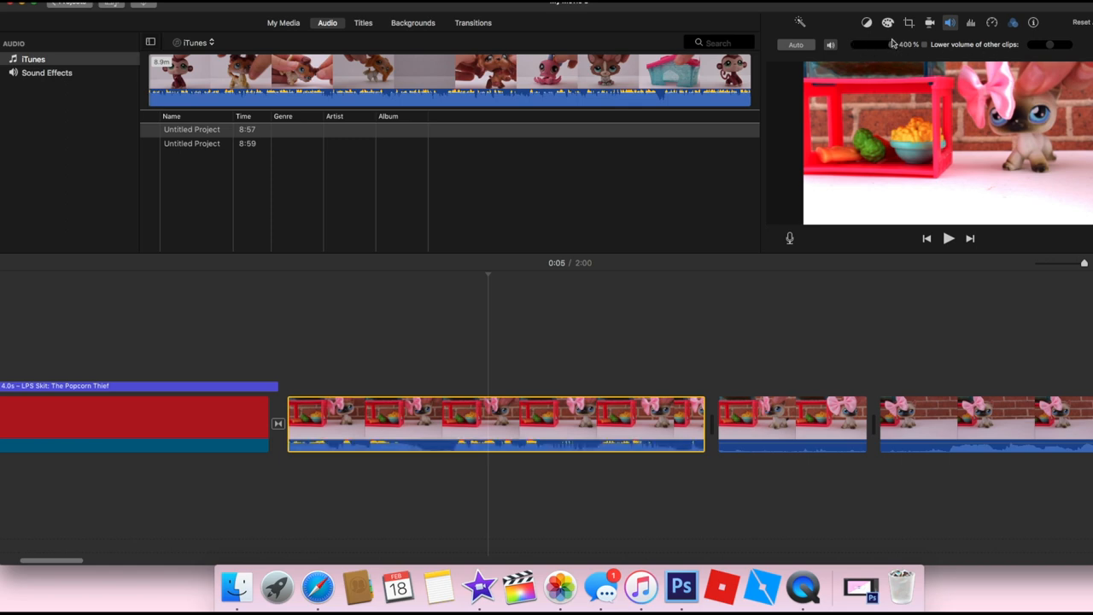
left_click_drag(893, 45, 875, 45)
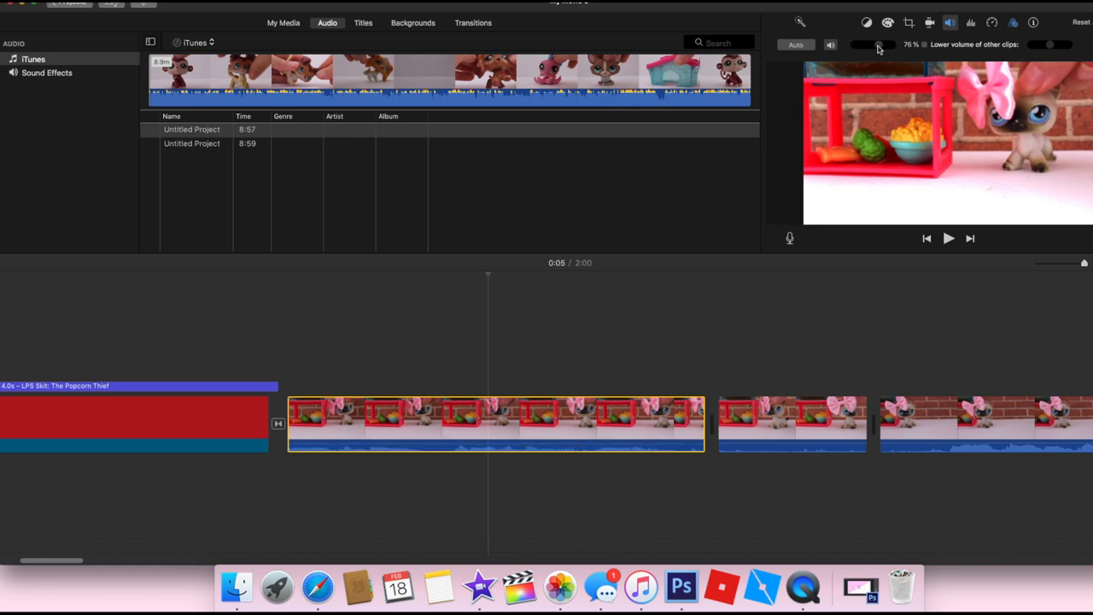
left_click_drag(875, 44, 886, 44)
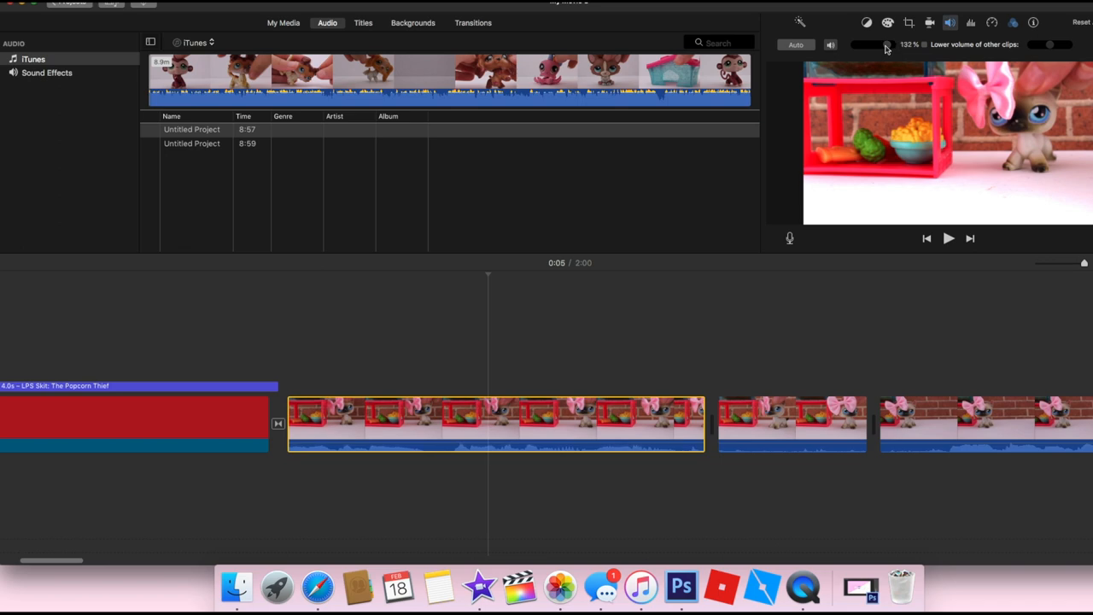
left_click(909, 22)
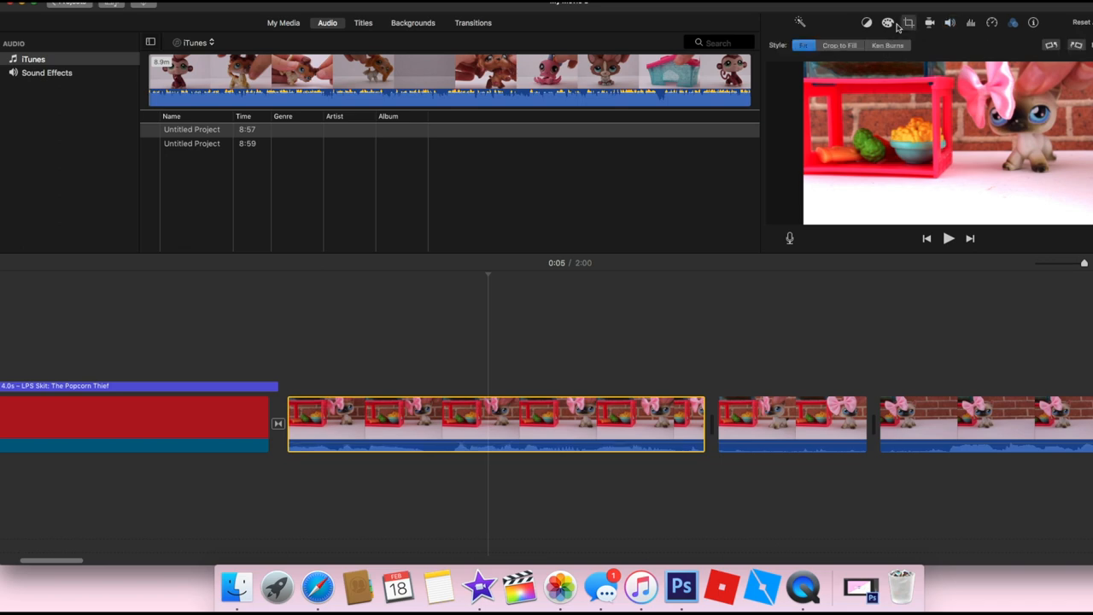
Step: Open the shelf clip's color correction controls
left_click(887, 22)
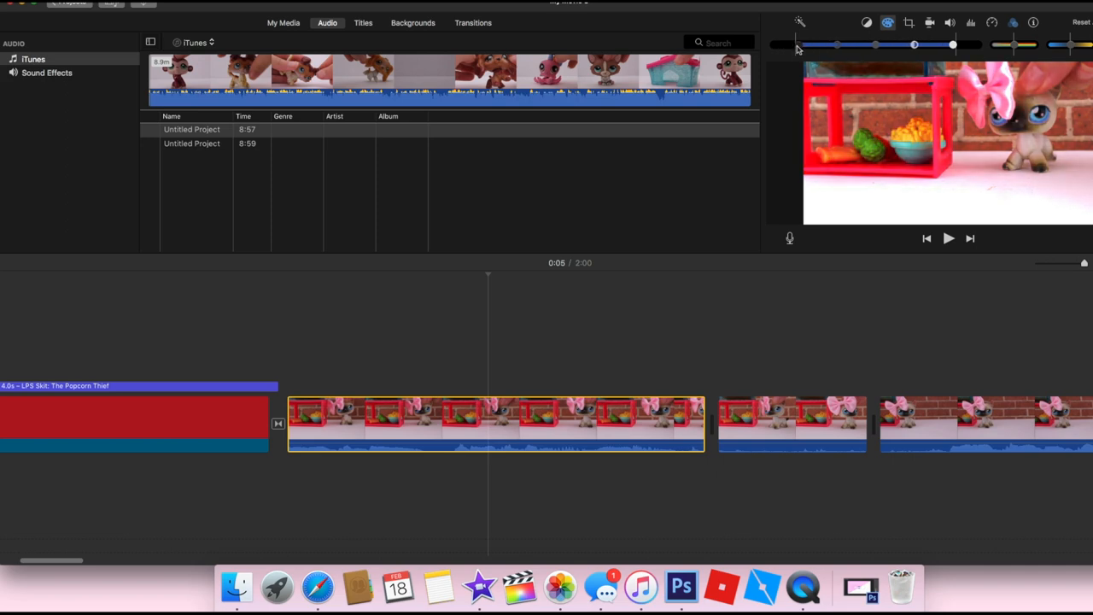
mouse_move(1013, 47)
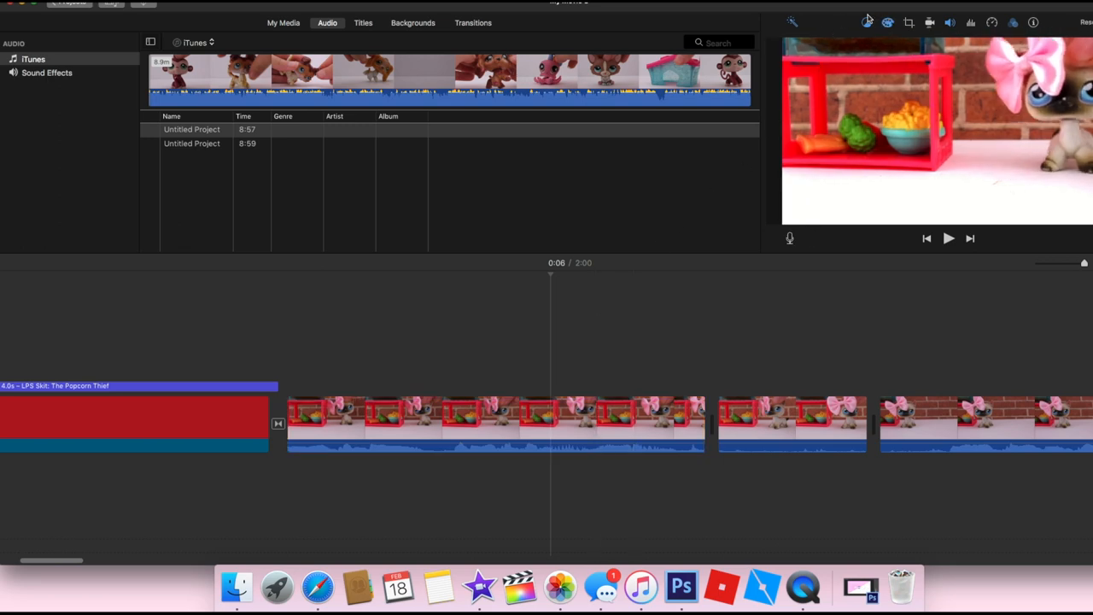
Step: Close the shelf clip's color correction settings
left_click(888, 22)
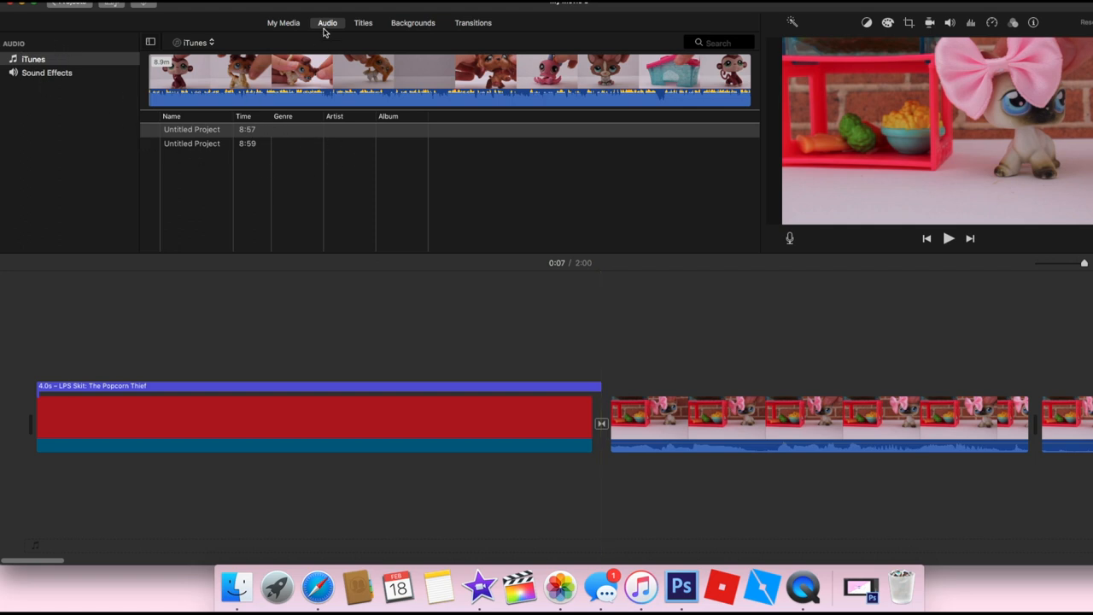
mouse_move(30, 59)
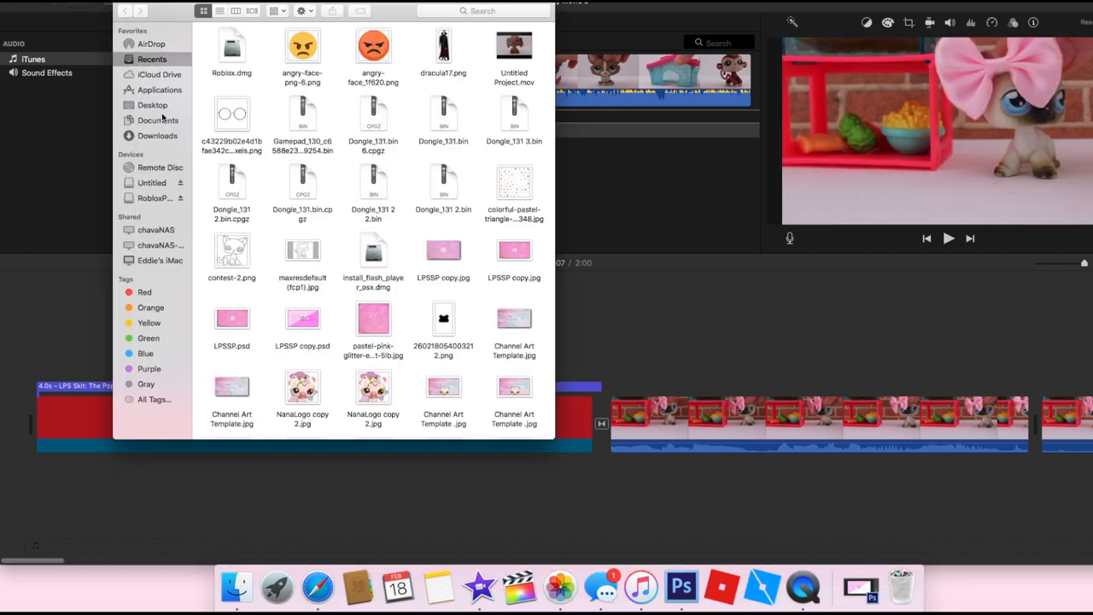
Step: Go to the Finder folder holding the Cut_That_Cake music track
left_click(158, 120)
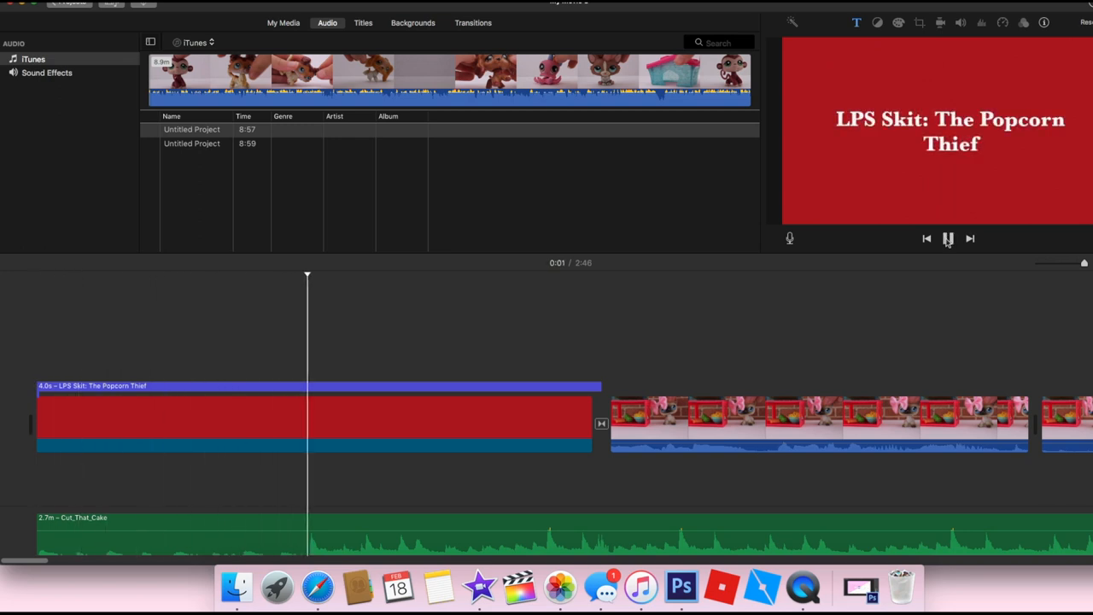
Step: Stop playback and set the Cut_That_Cake music track volume to about 16%
left_click(948, 238)
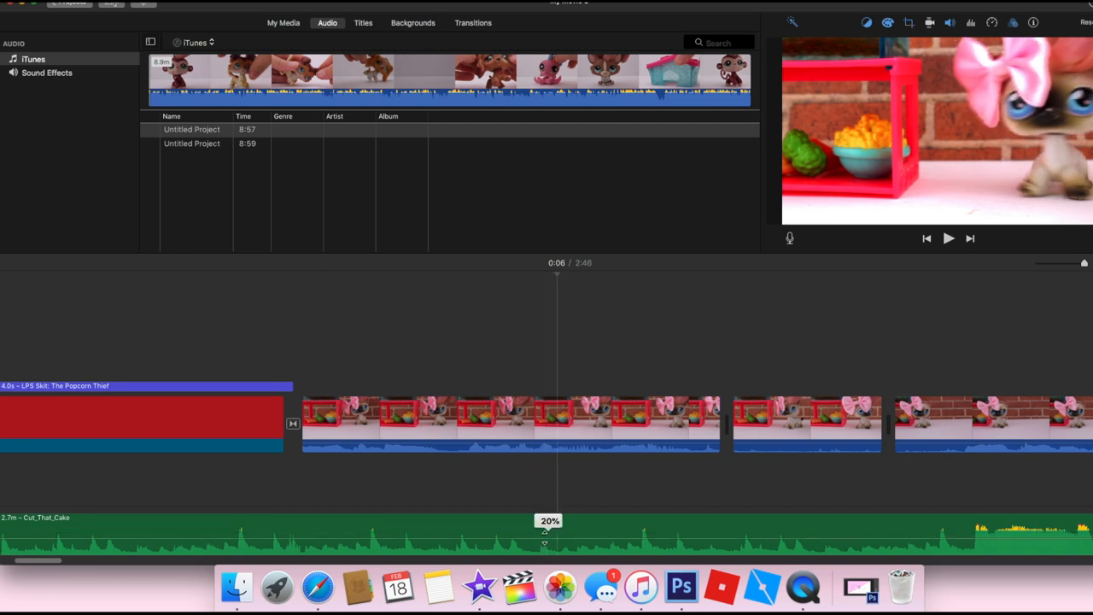
left_click_drag(544, 529, 543, 542)
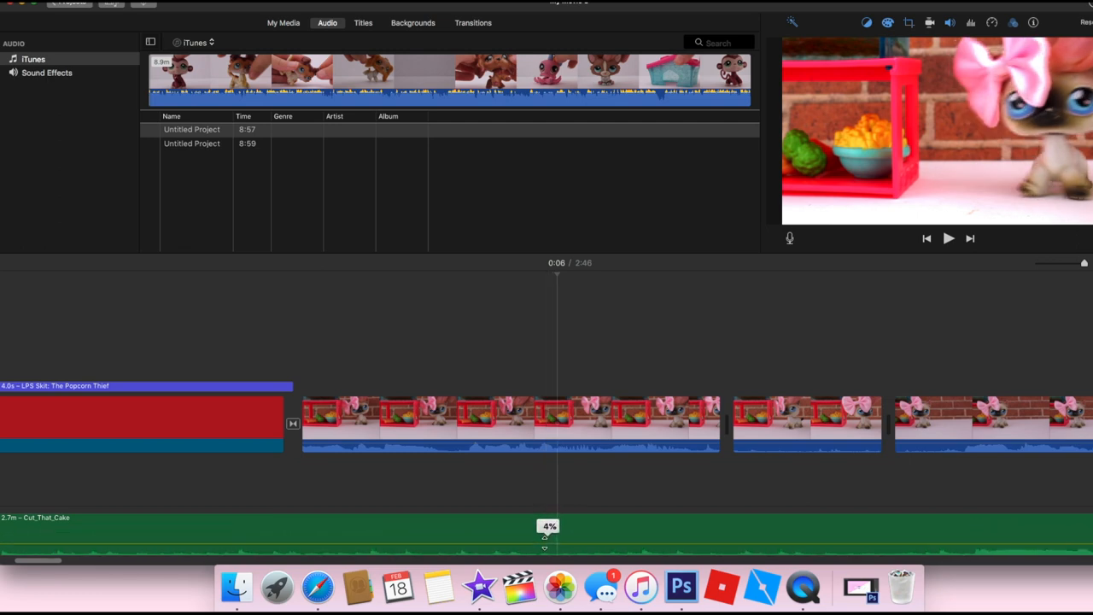
left_click_drag(549, 539, 545, 528)
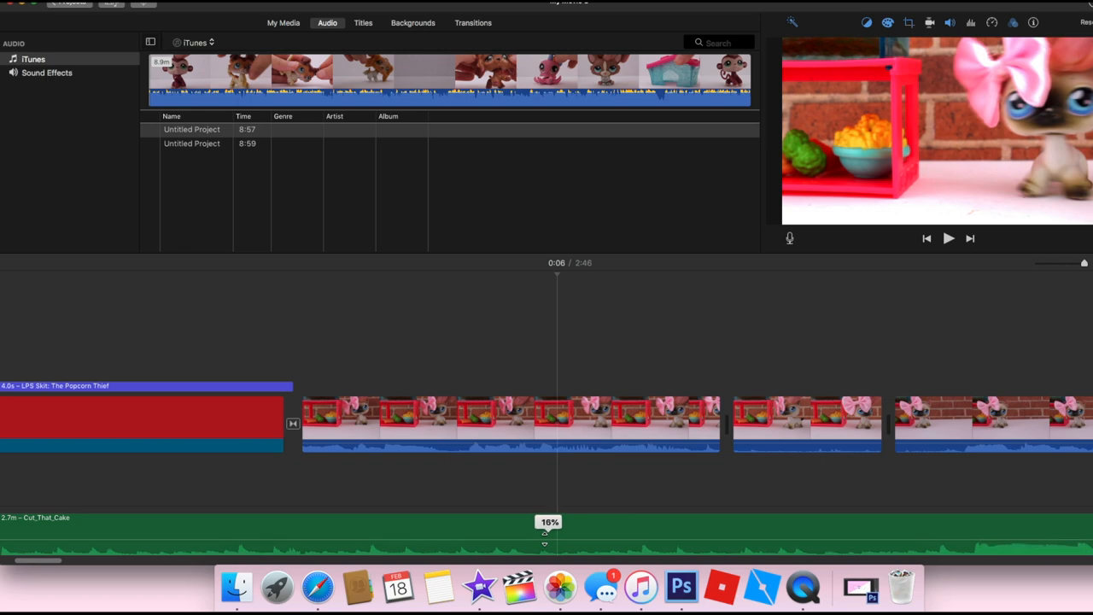
left_click_drag(545, 529, 545, 540)
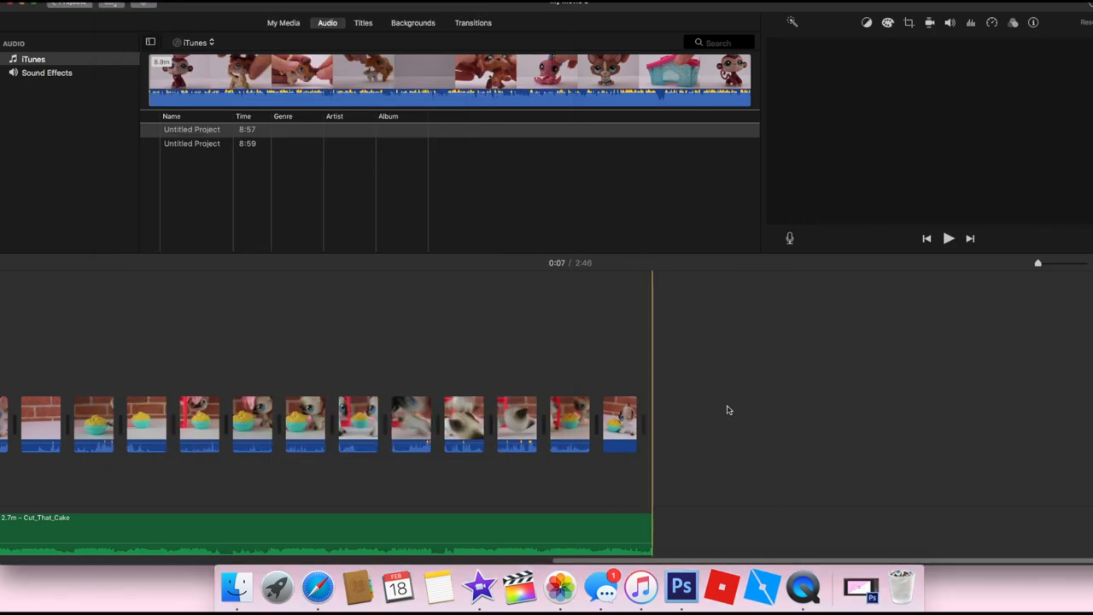
mouse_move(705, 427)
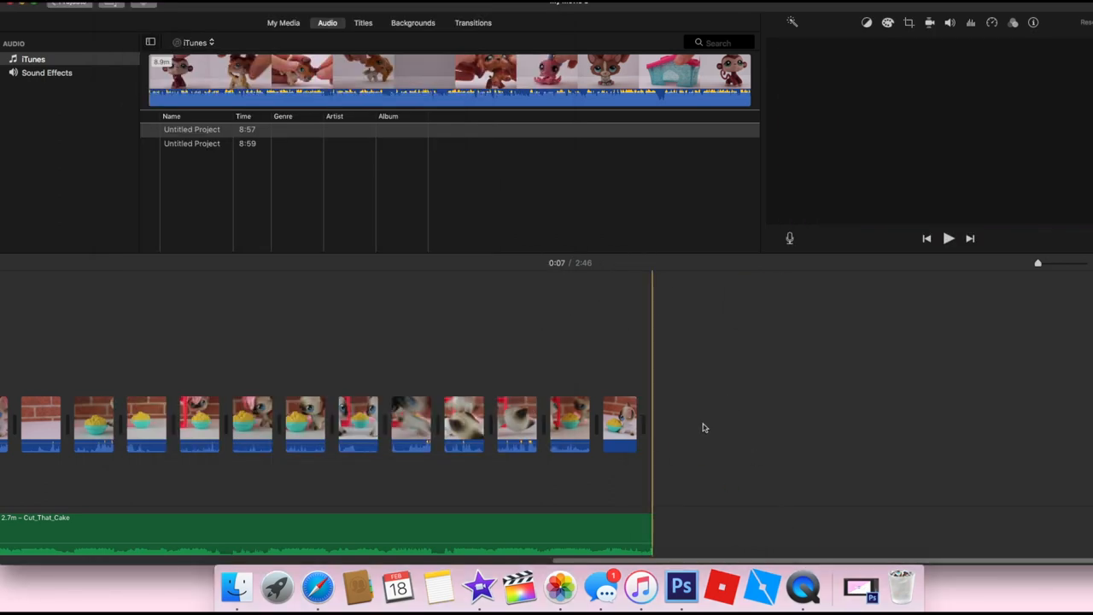
Step: Open the project Settings and the Change Theme chooser
left_click(504, 424)
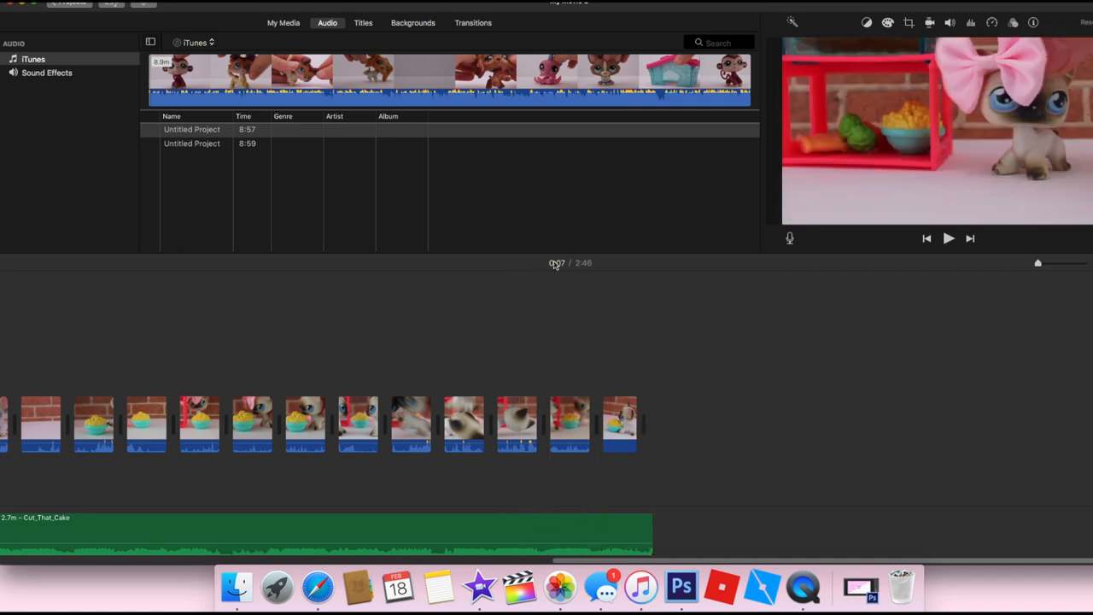
left_click(412, 22)
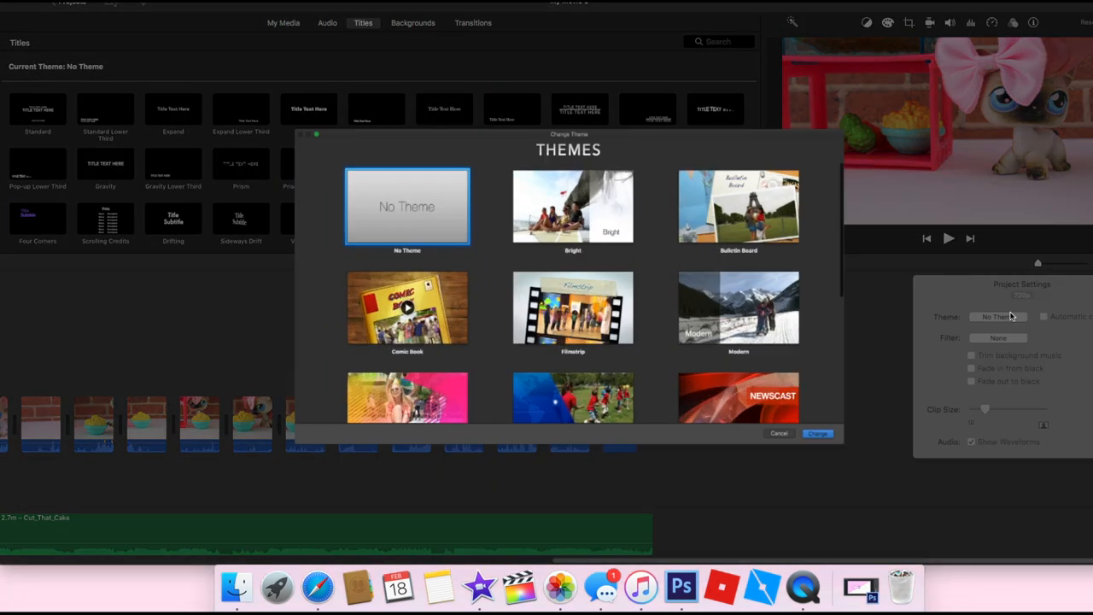
Step: Cancel the Themes dialog, keeping No Theme applied
left_click(779, 433)
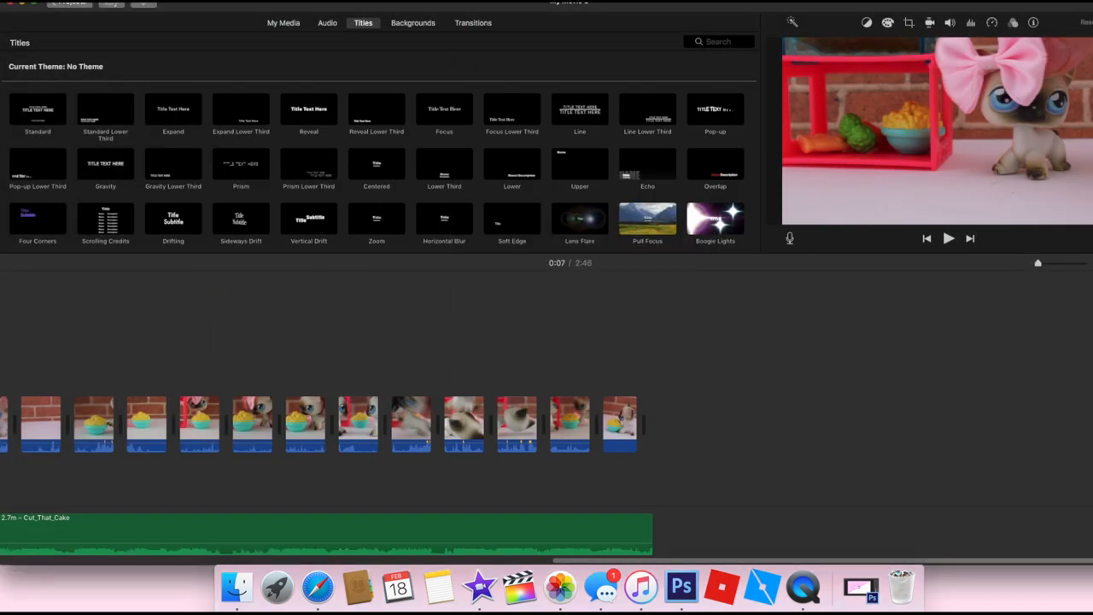
mouse_move(612, 152)
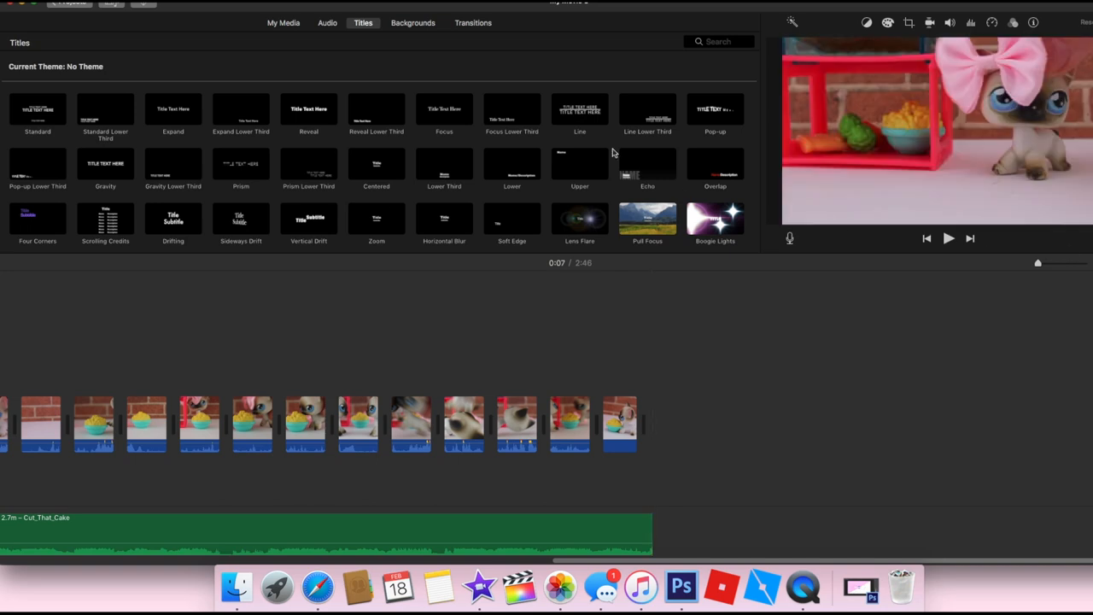
mouse_move(893, 17)
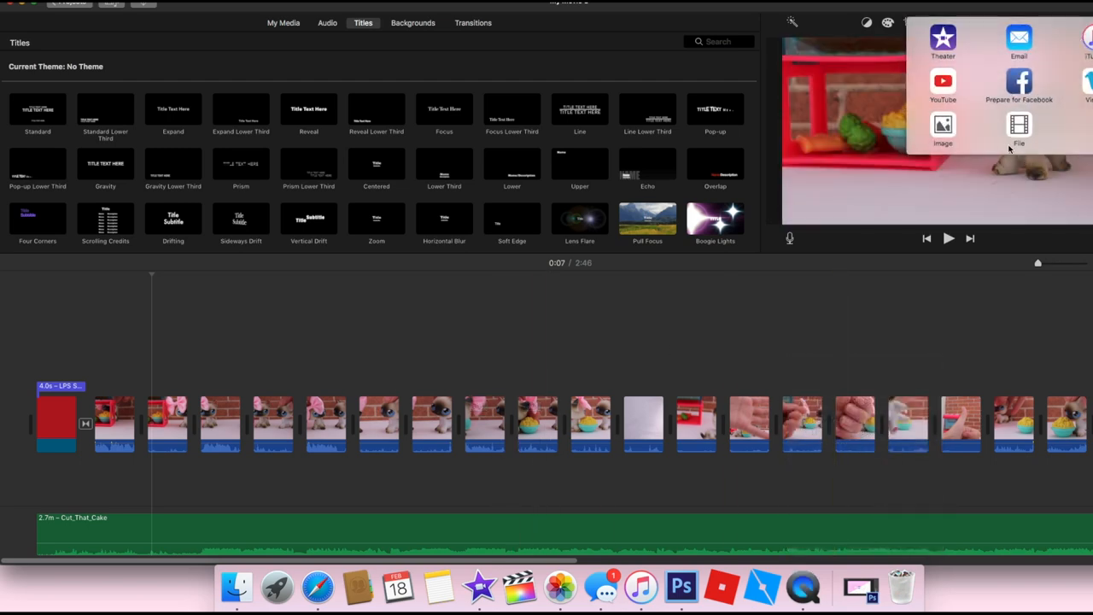
Step: Export the movie as a file titled 'LPS Skit: The Popcorn Thief' at 720p high quality
left_click(1019, 128)
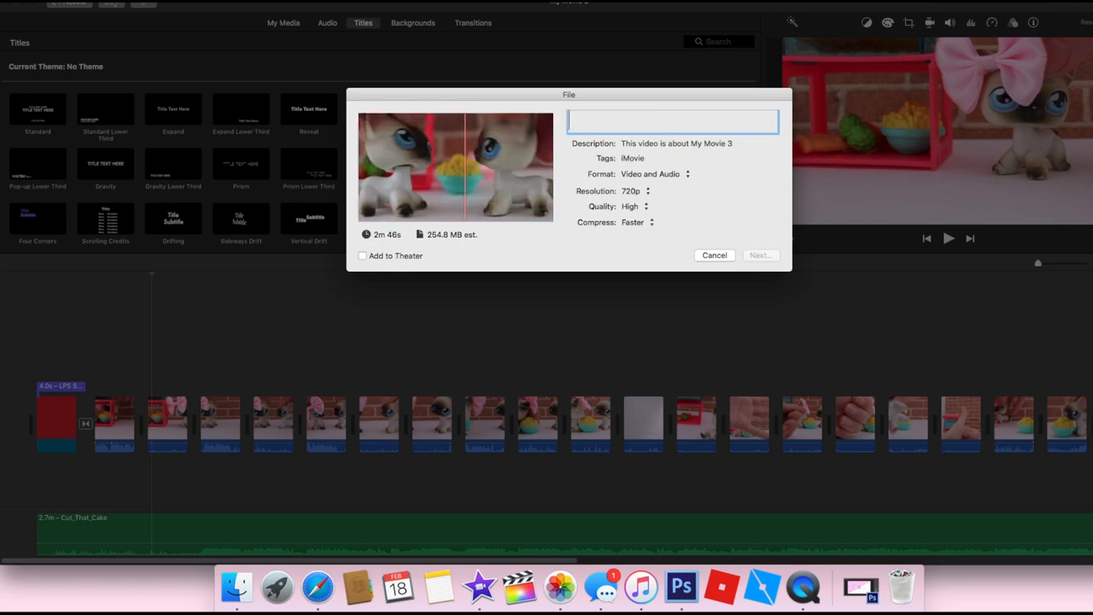
type("LS")
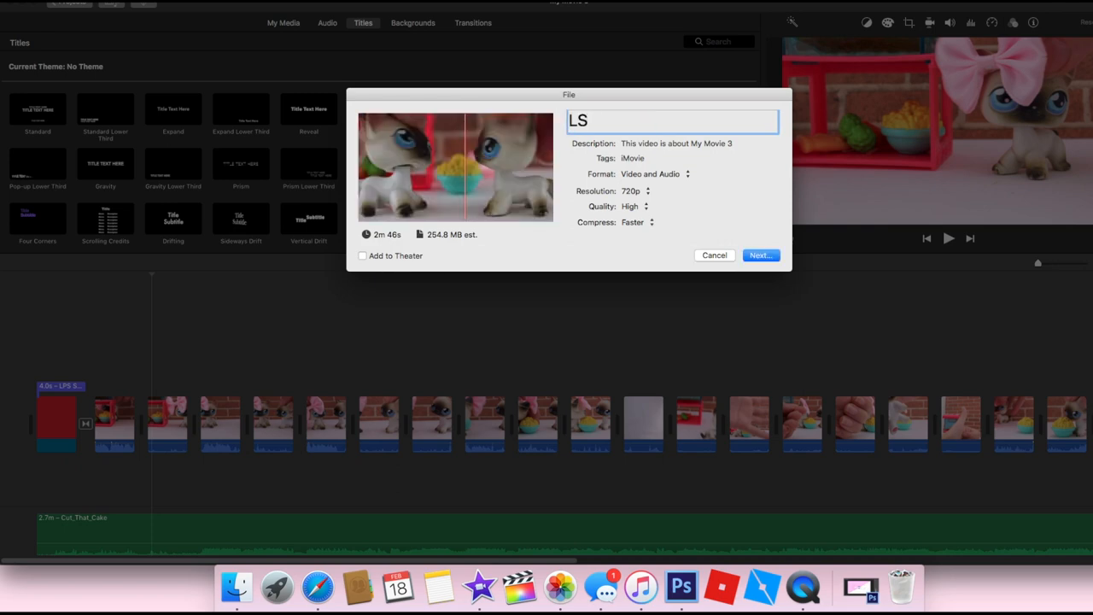
type("PS Skit: The Popcorn Thief")
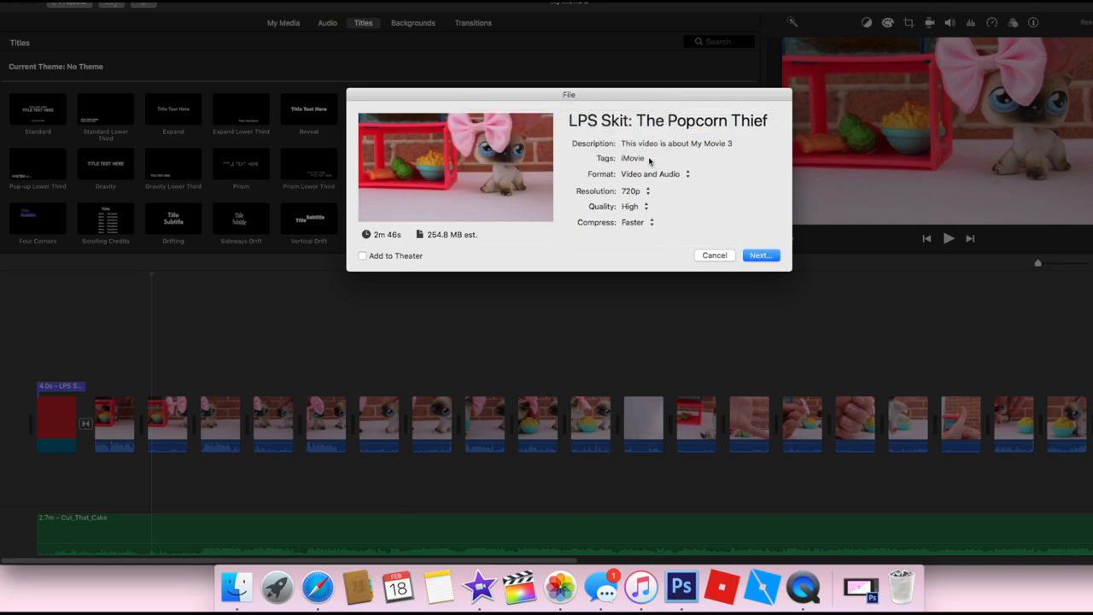
left_click(714, 254)
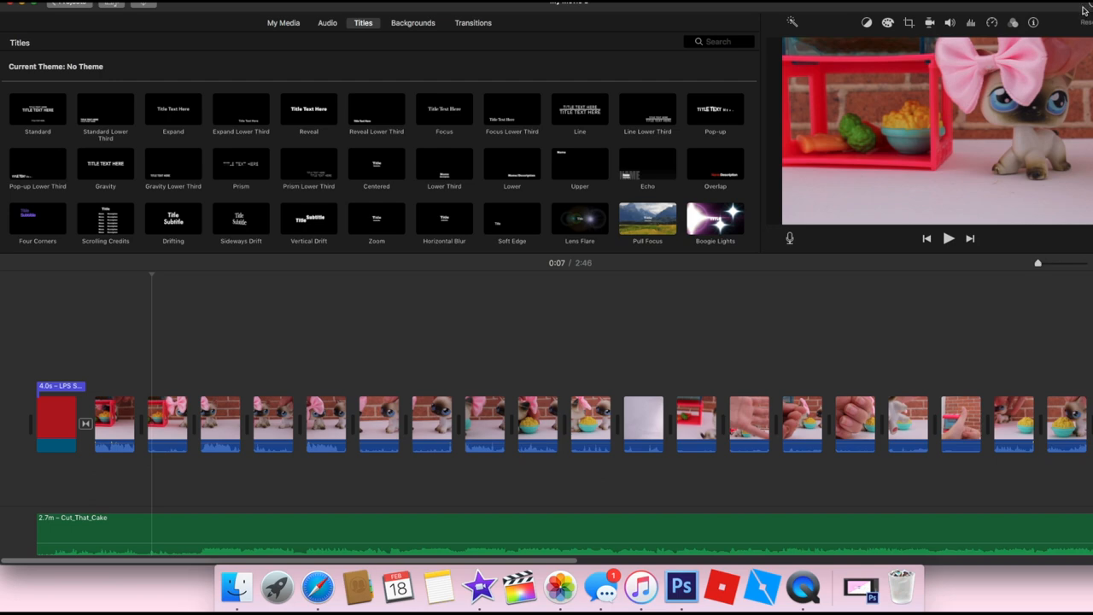
mouse_move(1077, 15)
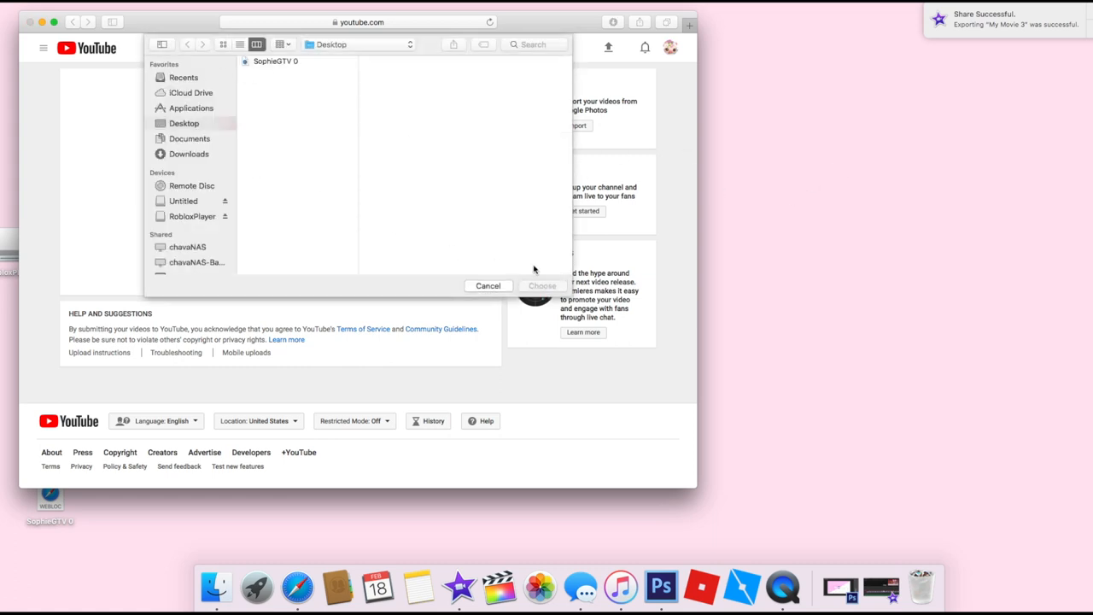
Step: Dismiss YouTube's file picker and open QuickTime's Dock options menu
left_click(487, 286)
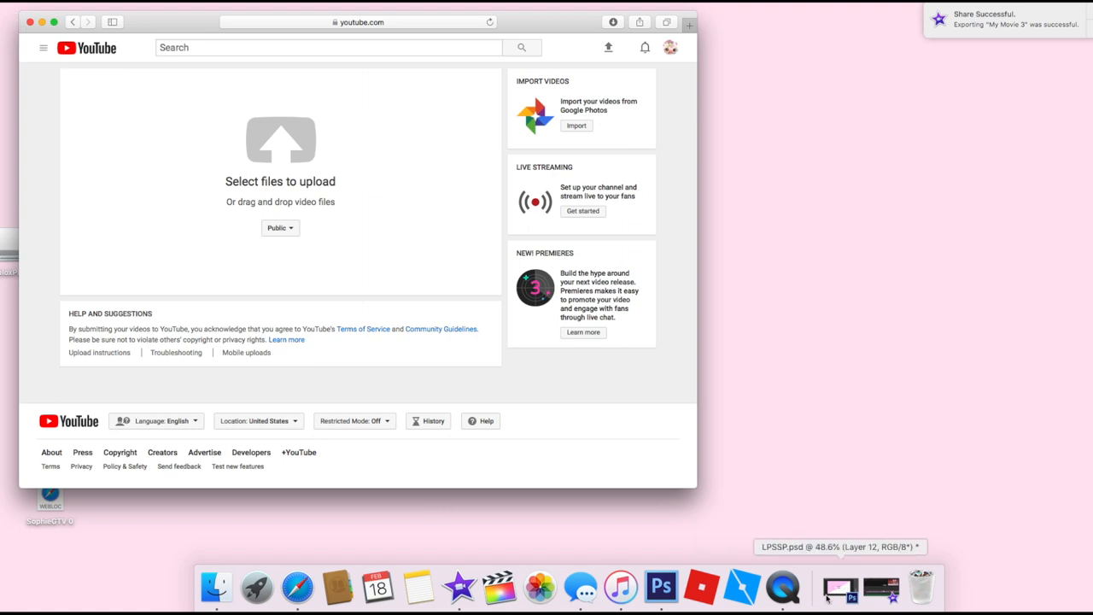
right_click(783, 587)
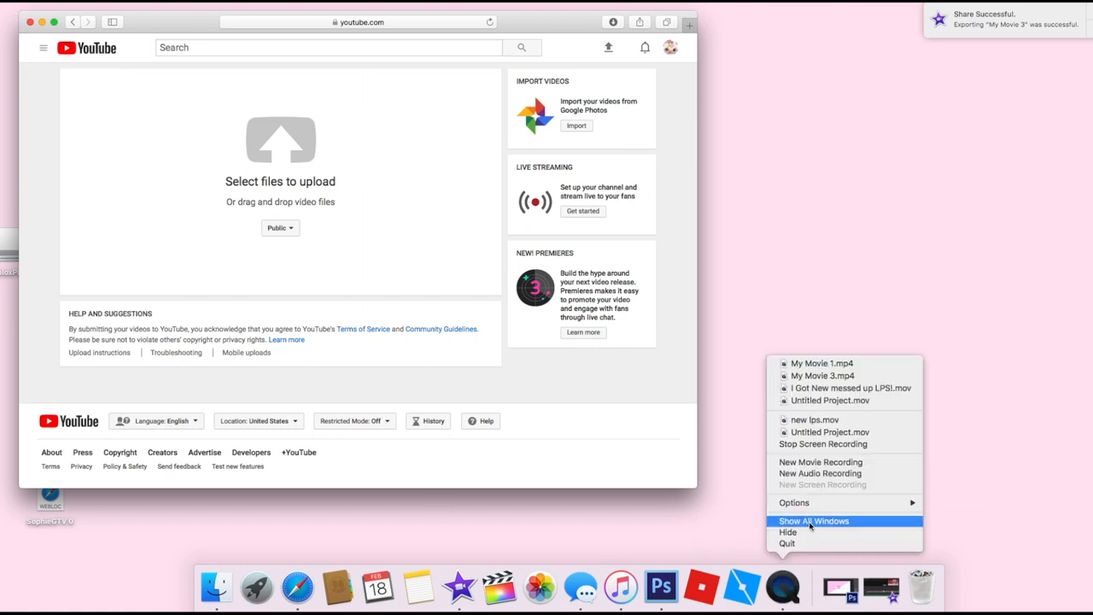